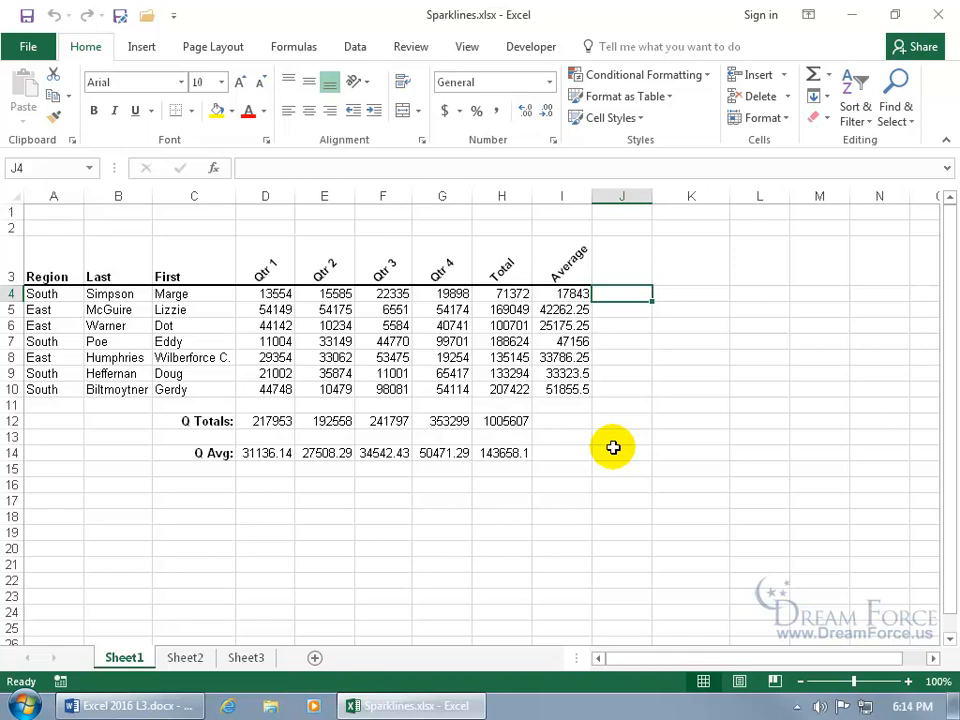
mouse_move(470, 363)
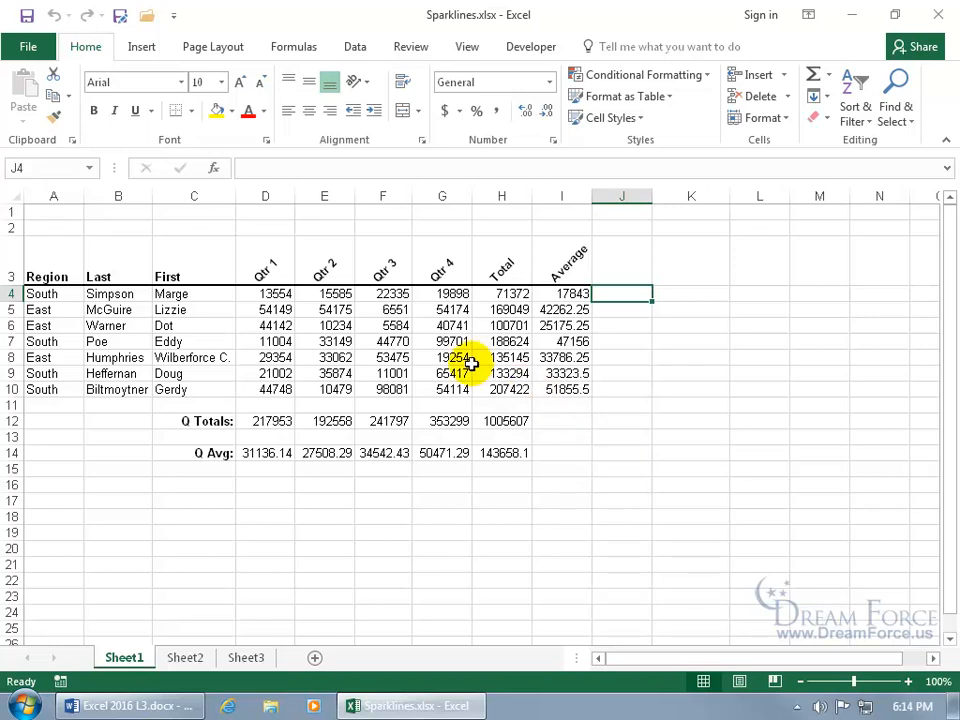
- Insert a line sparkline in H4 charting the row 4 Qtr 1–Qtr 4 values D4:G4
left_click_drag(265, 293, 442, 293)
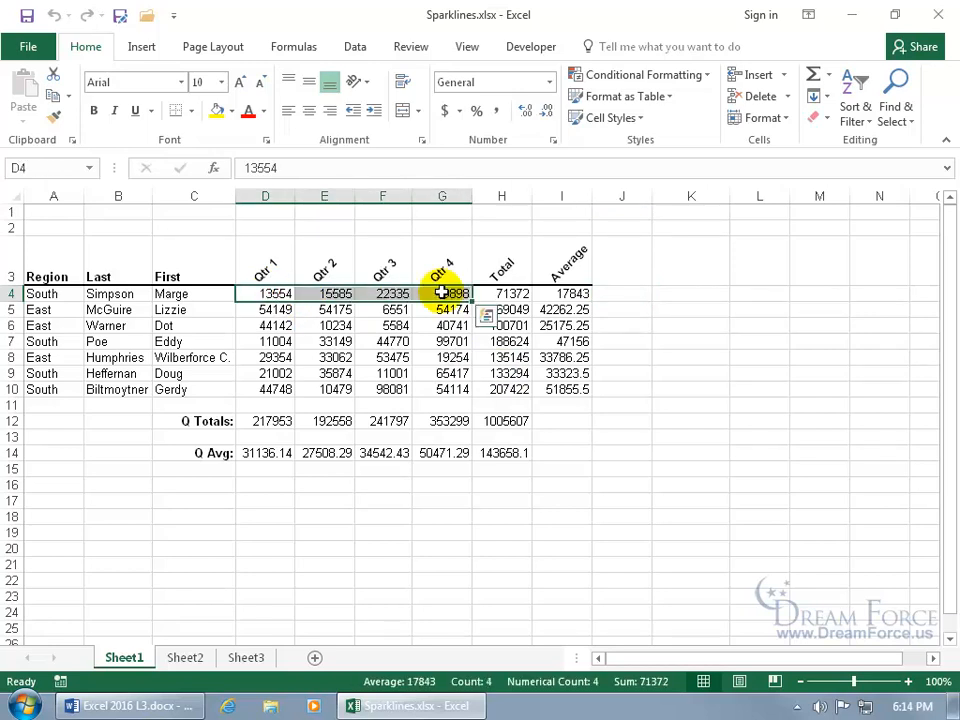
left_click(141, 46)
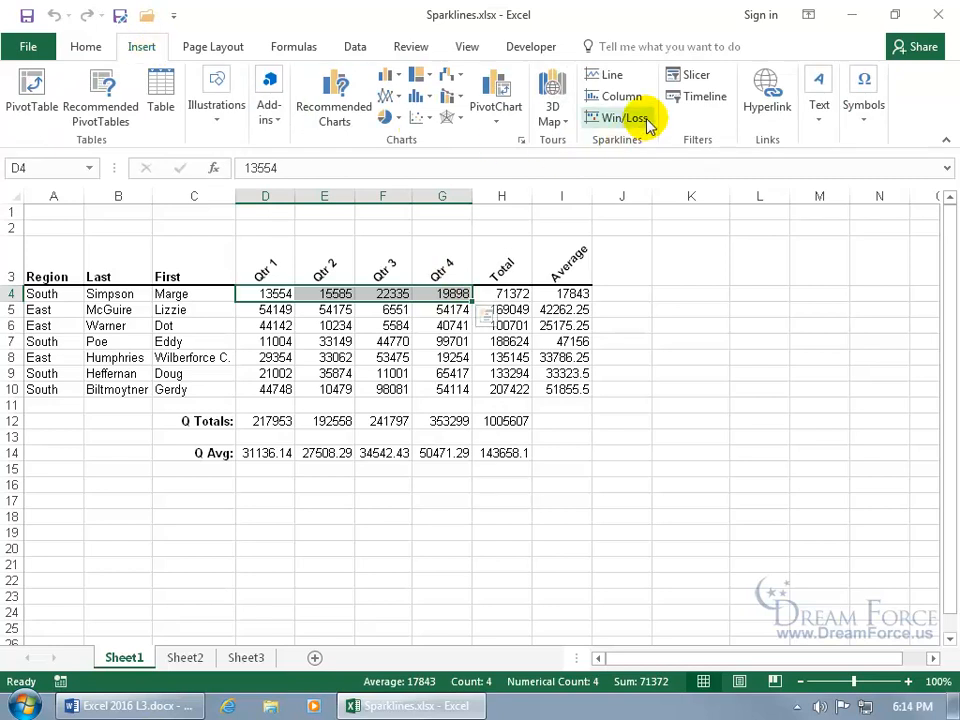
mouse_move(612, 74)
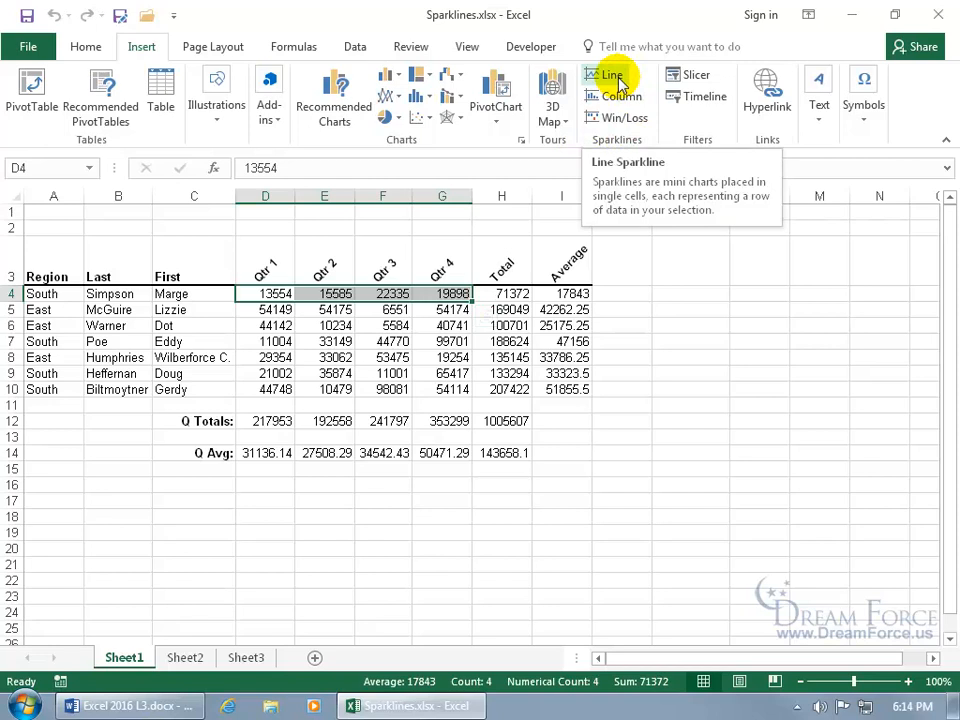
mouse_move(628, 118)
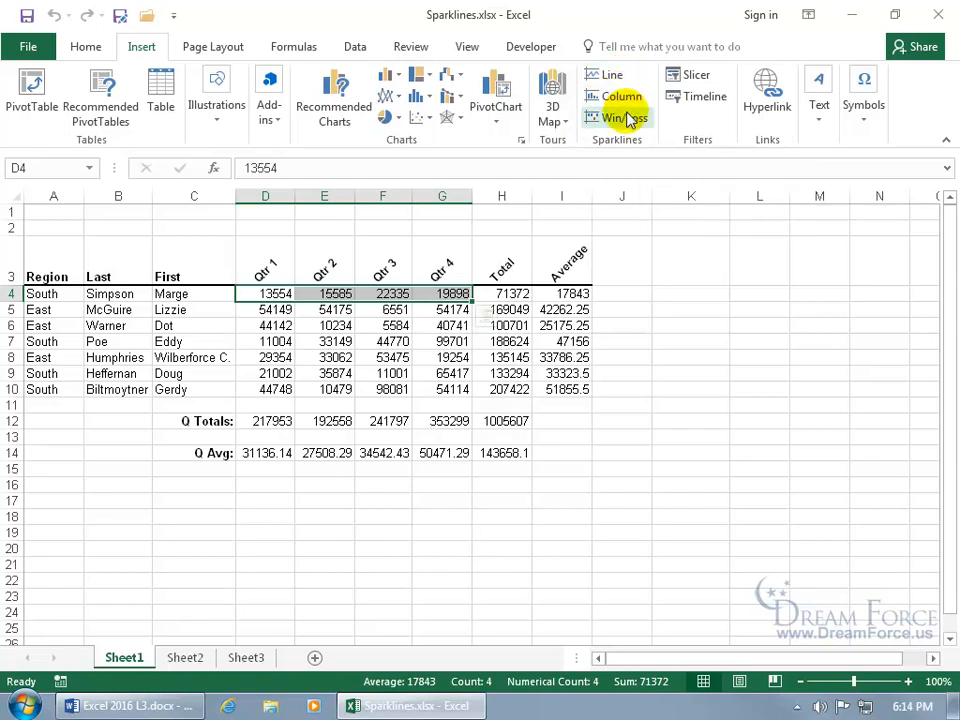
left_click(617, 117)
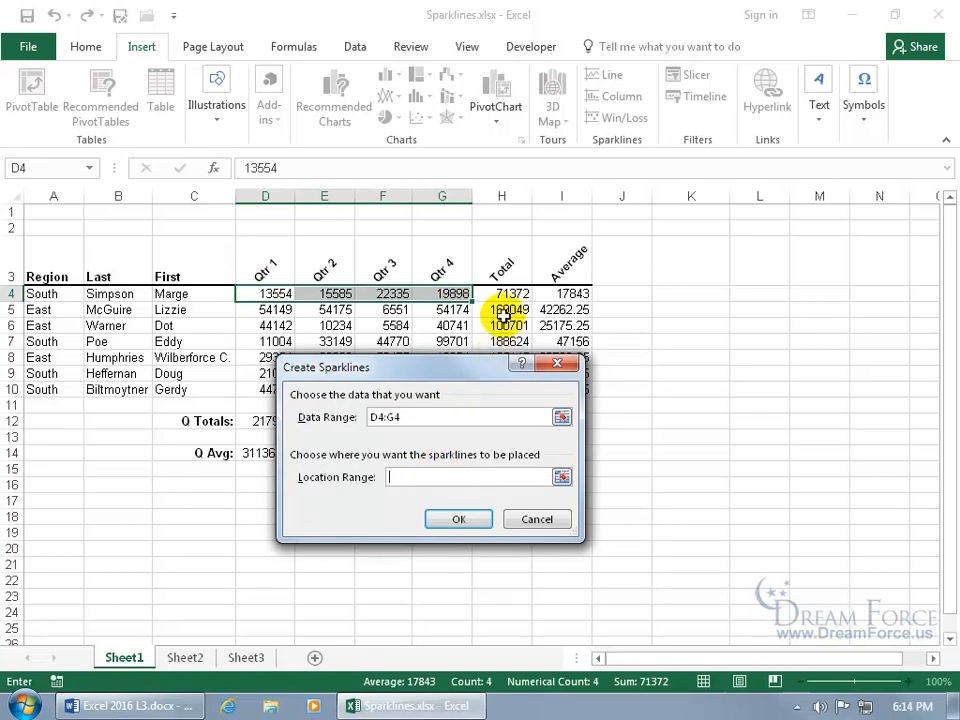
left_click(502, 293)
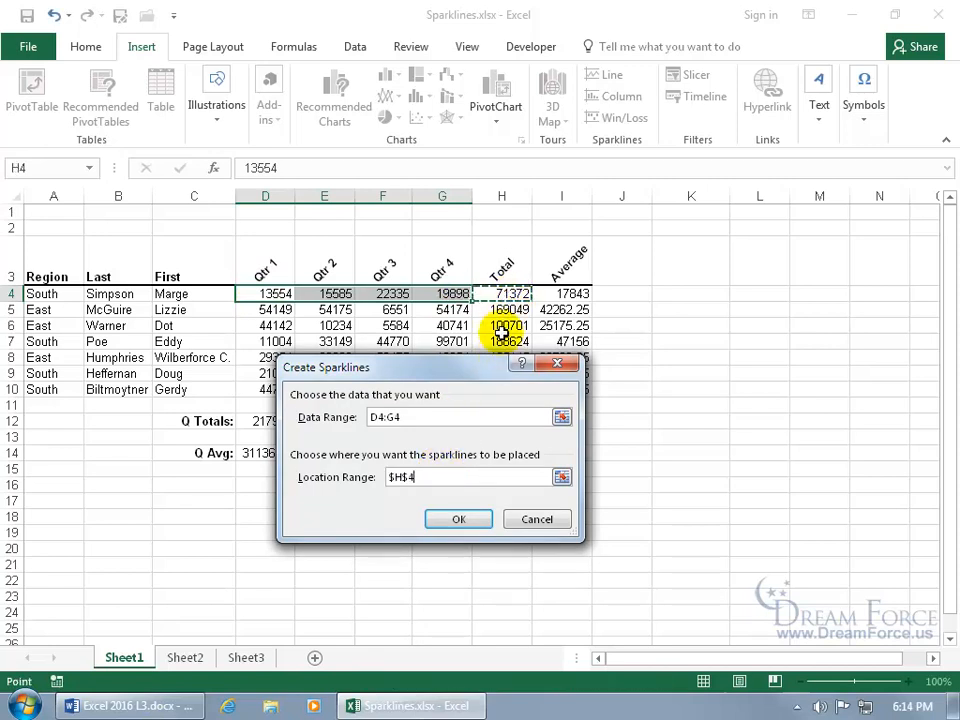
left_click(458, 518)
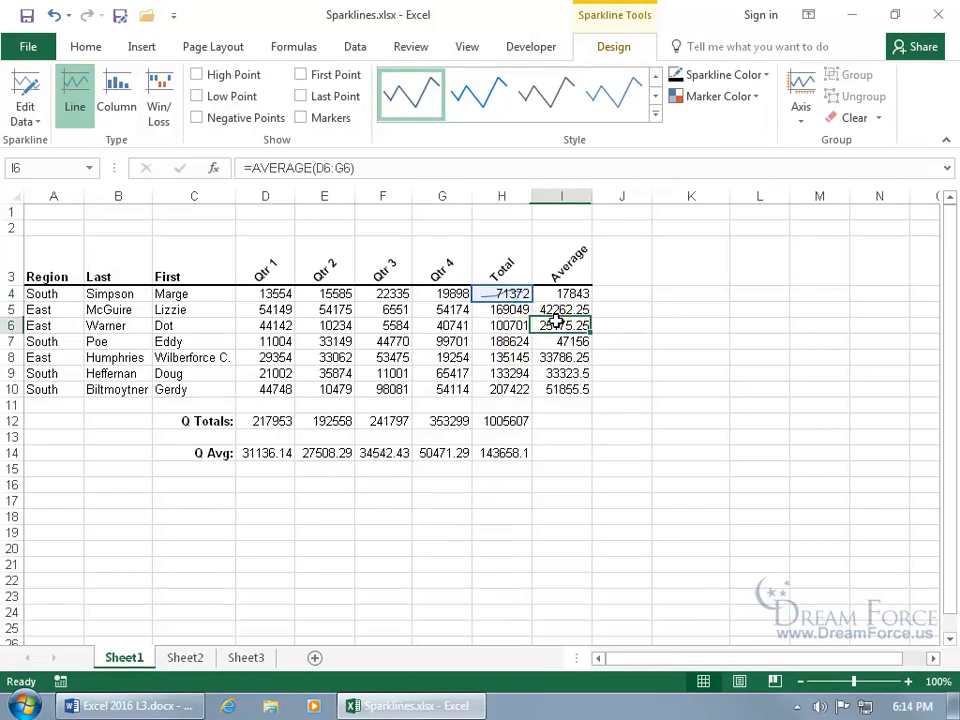
- Apply Sparkline Style Accent 6, Darker 25% to the H4 sparkline
left_click(501, 325)
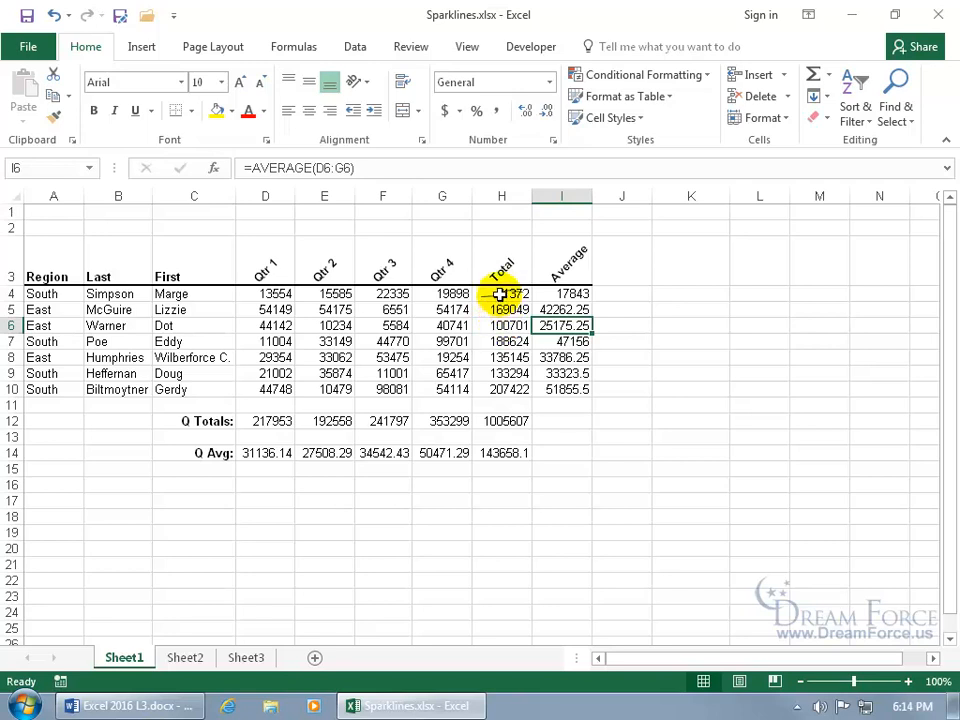
left_click(501, 293)
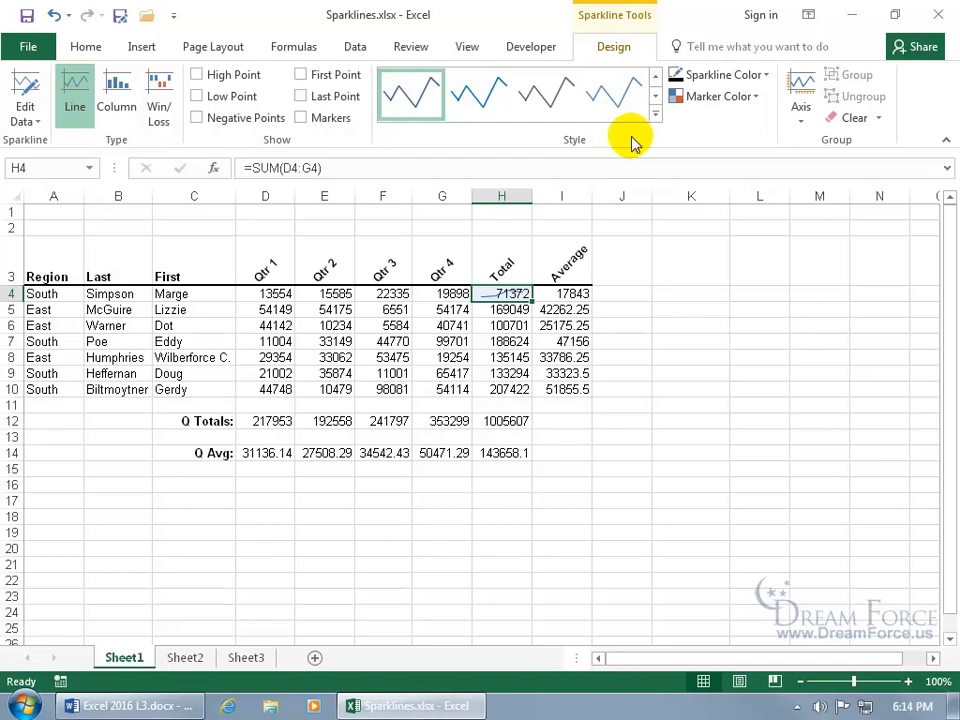
left_click(615, 94)
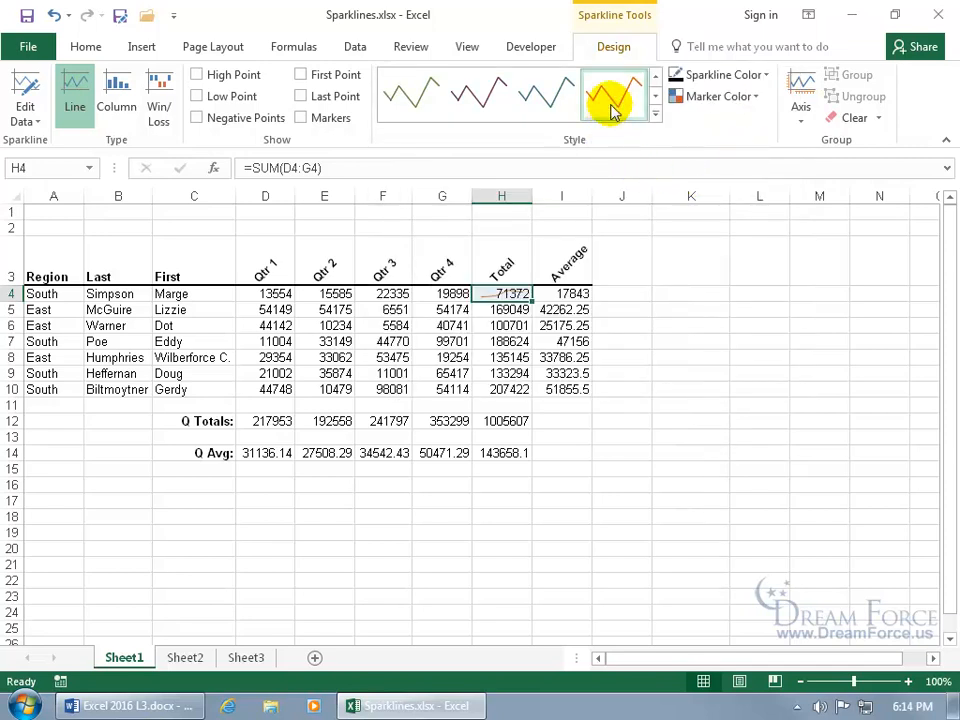
mouse_move(613, 95)
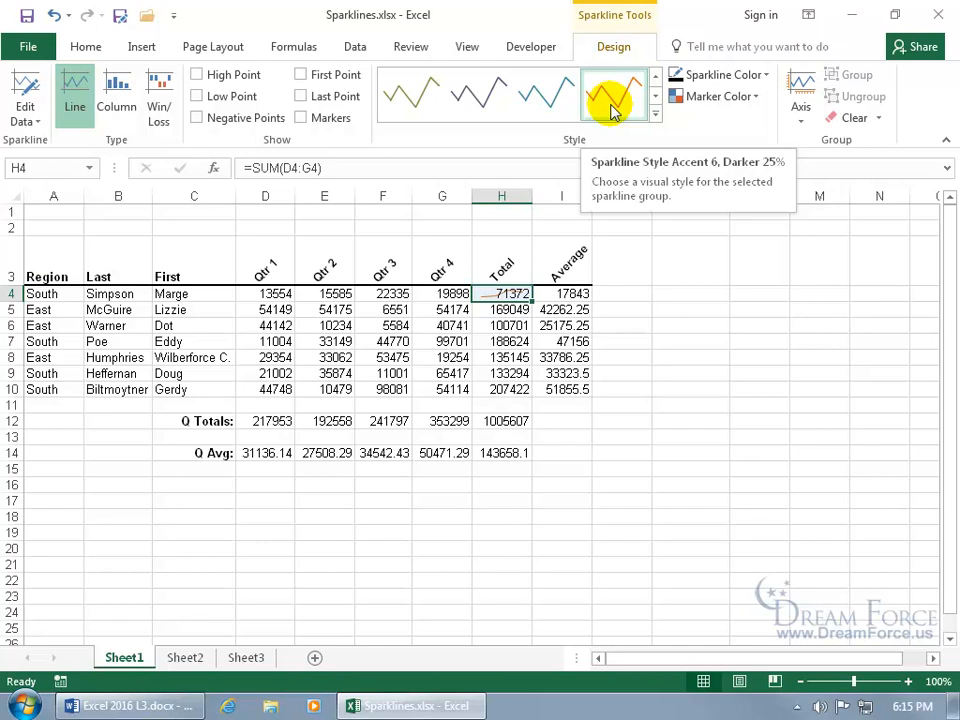
left_click(612, 95)
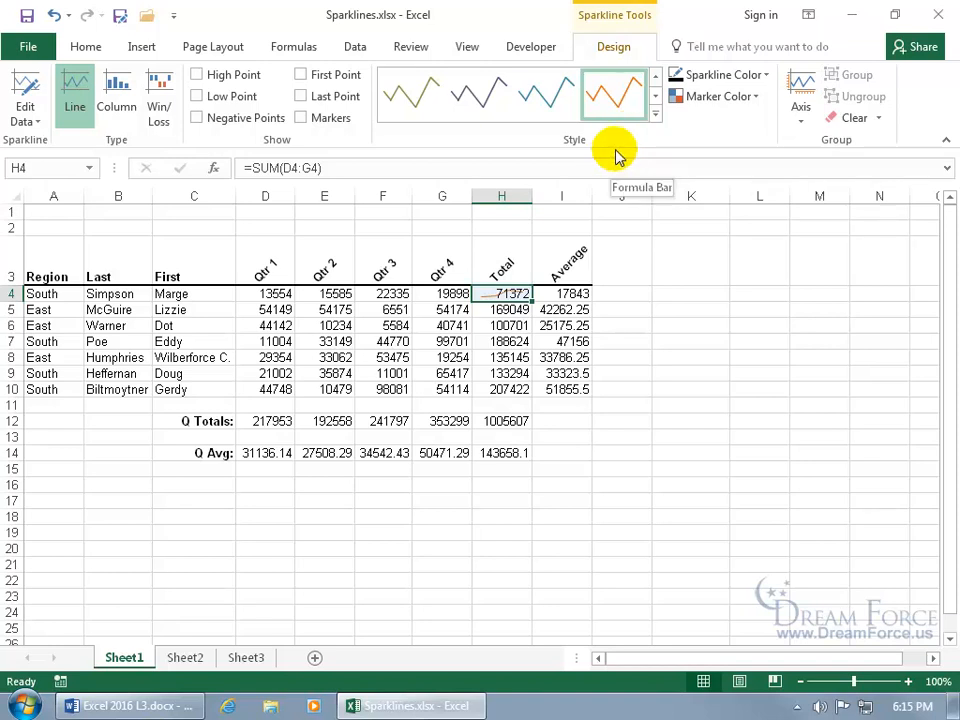
mouse_move(855, 118)
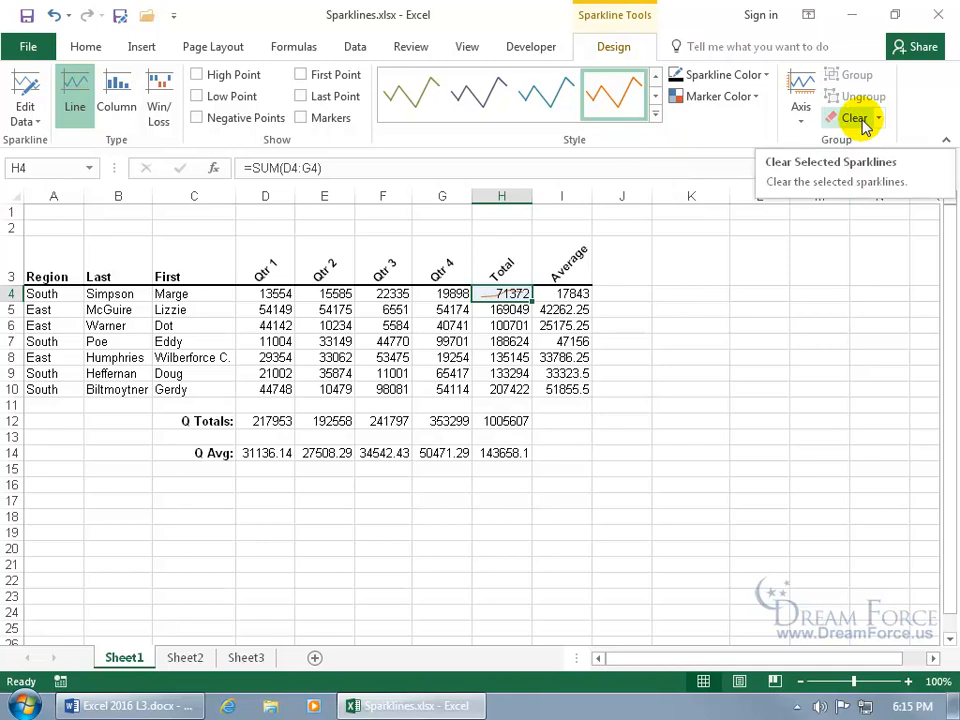
- Clear the selected sparkline from H4, leaving only the total value
right_click(502, 293)
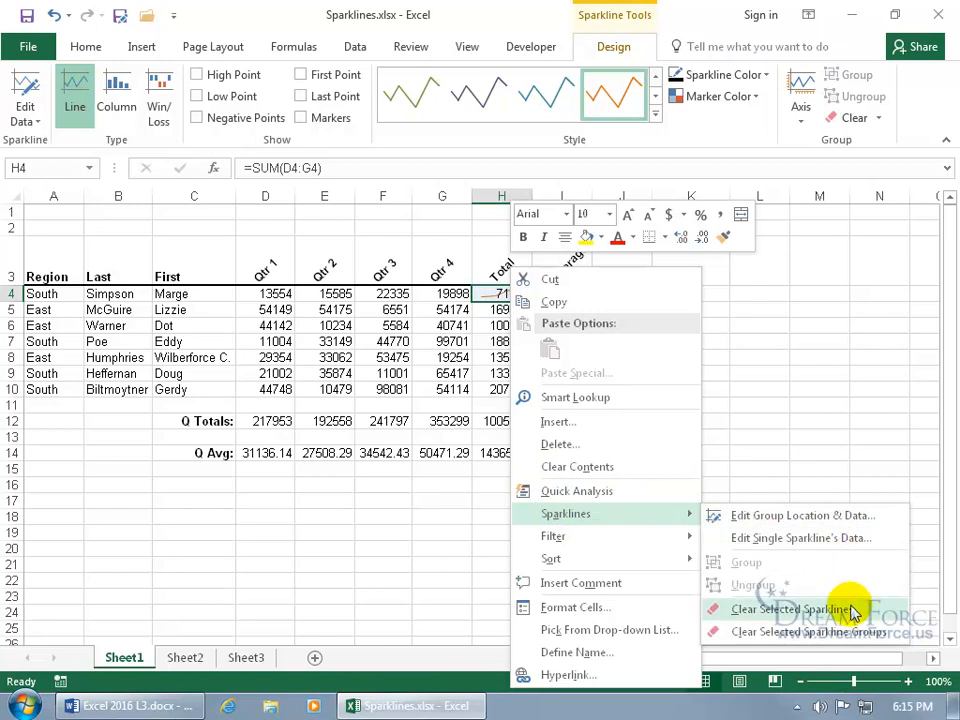
mouse_move(853, 632)
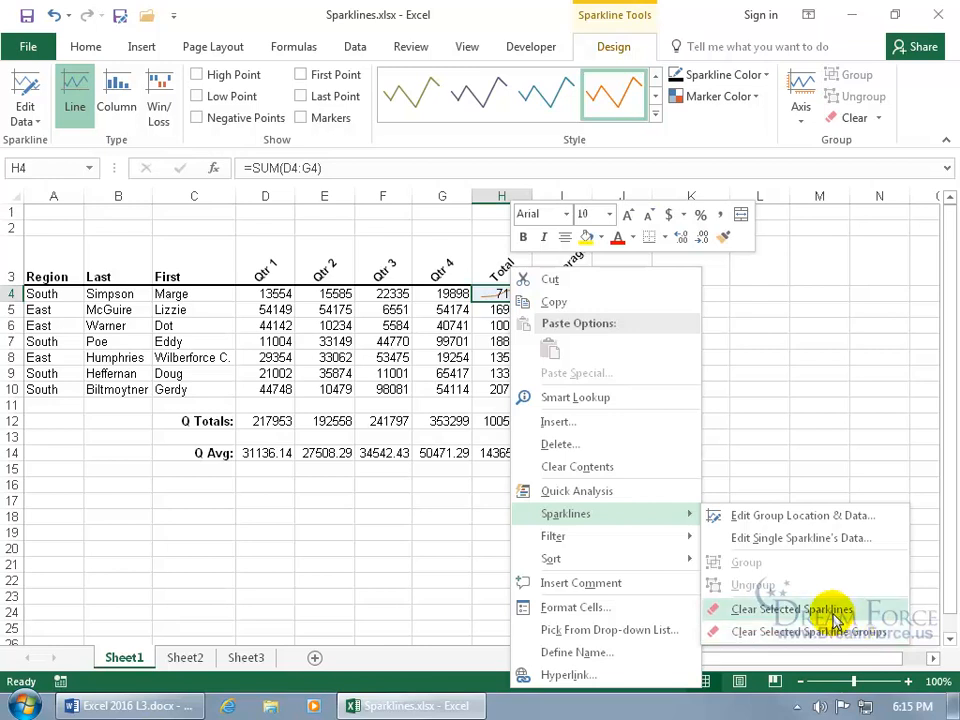
left_click(792, 609)
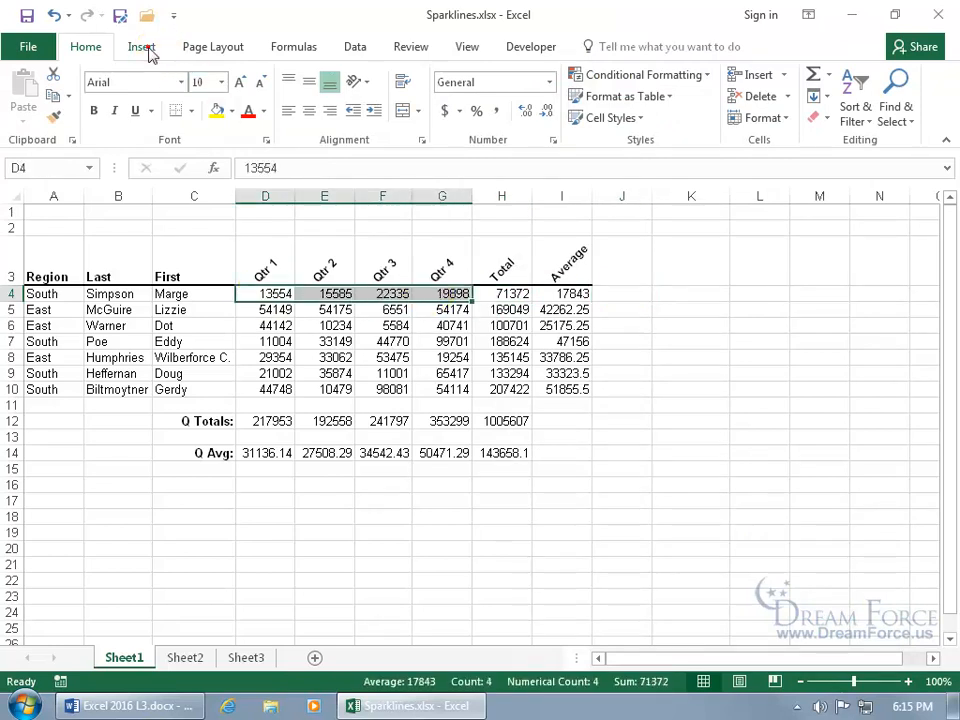
- Insert a line sparkline in J4 charting the D4:G4 quarterly values
left_click(140, 46)
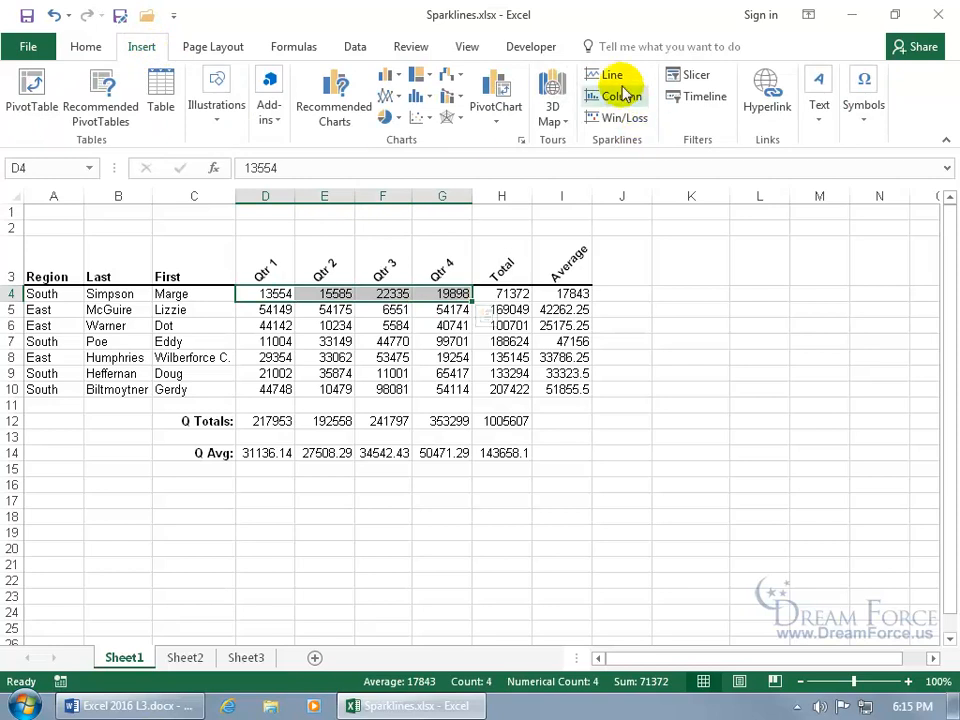
left_click(611, 74)
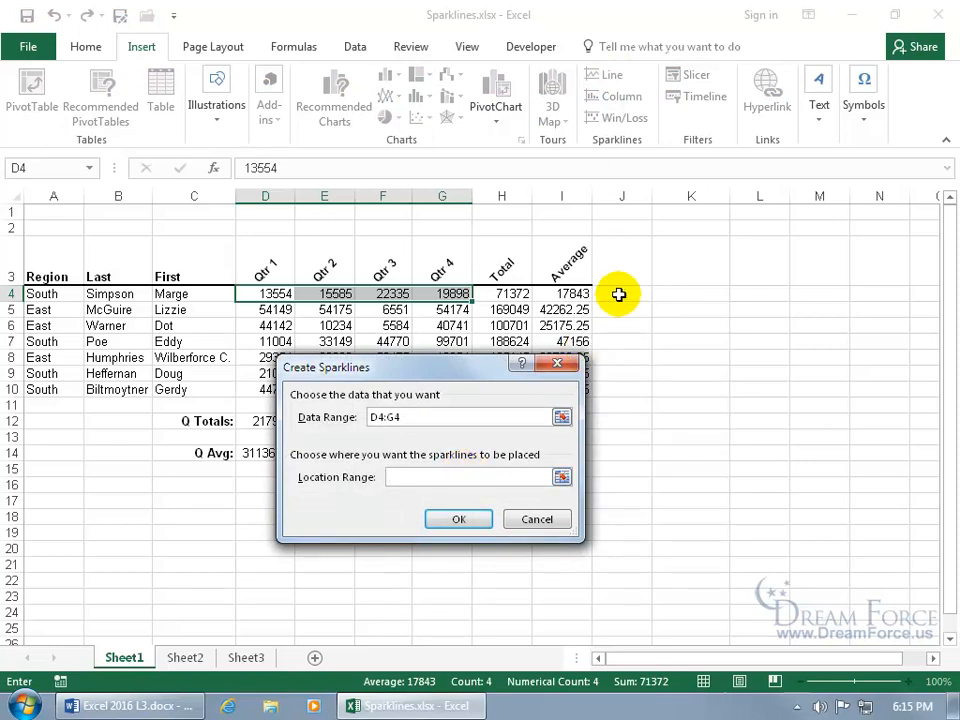
left_click(621, 293)
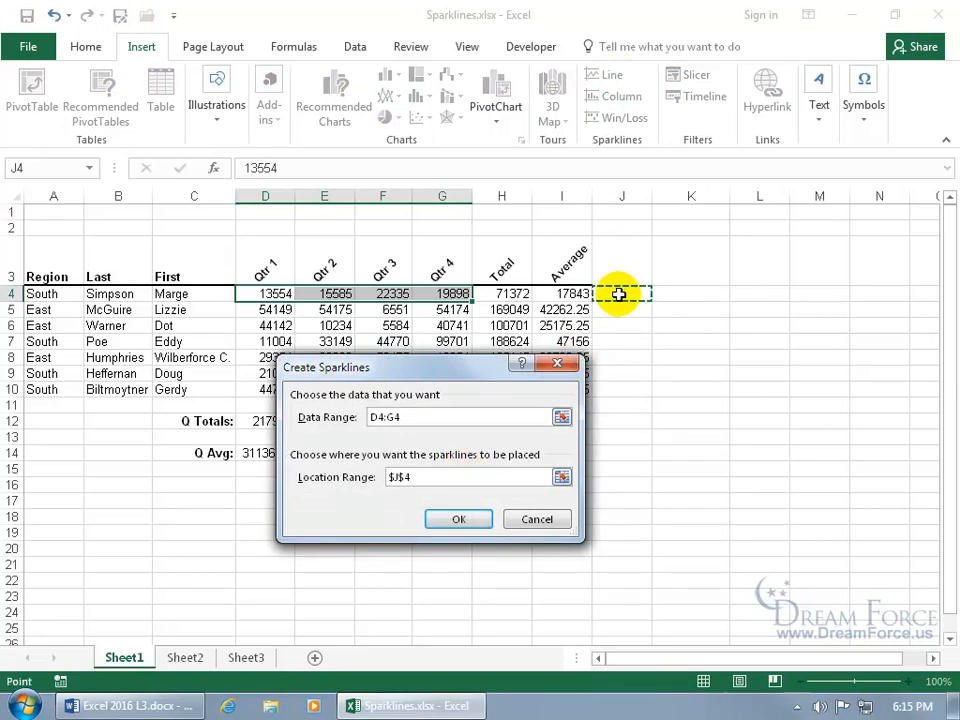
left_click(458, 518)
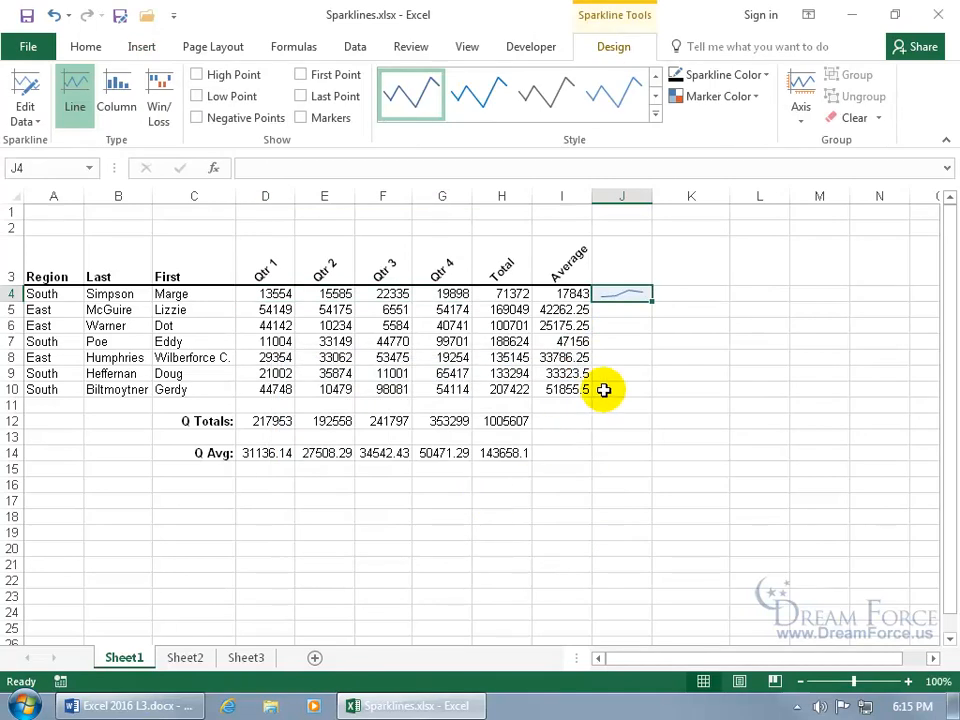
mouse_move(681, 335)
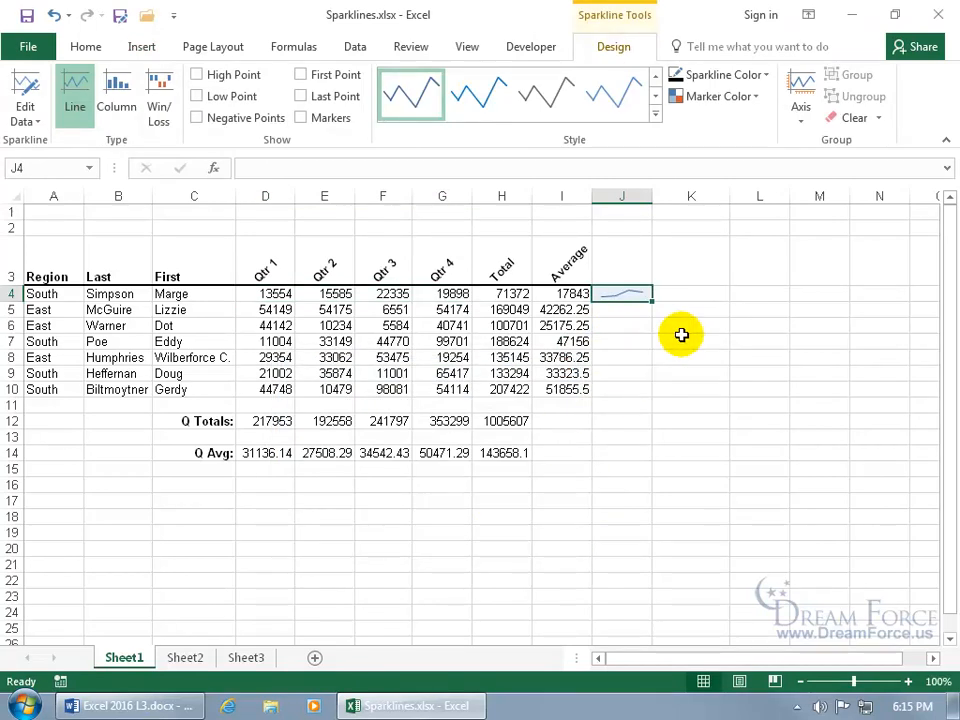
left_click(691, 325)
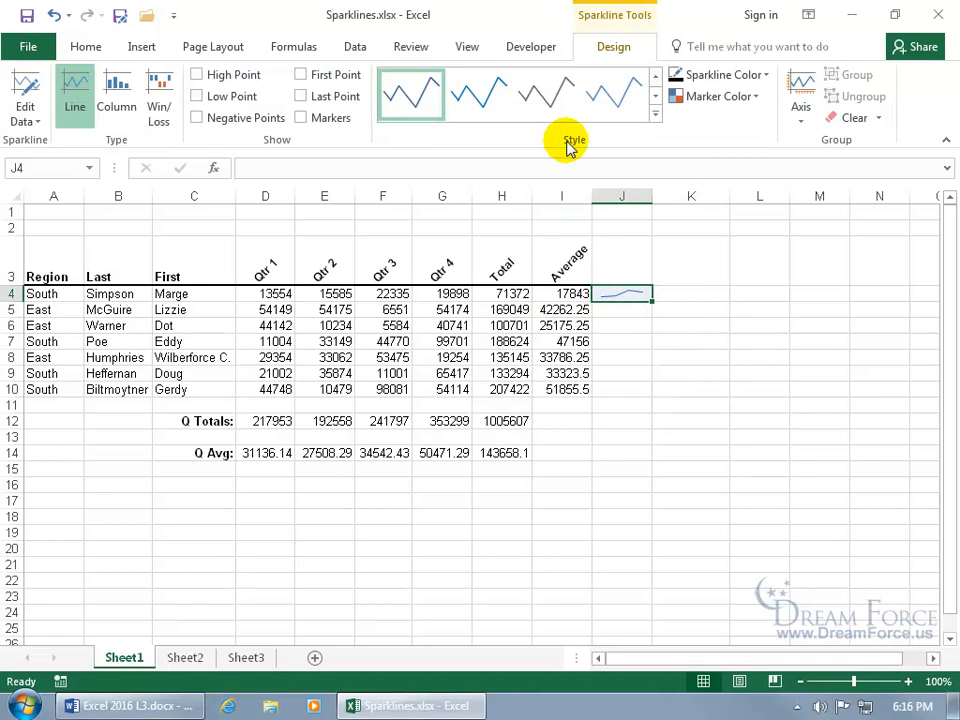
mouse_move(310, 140)
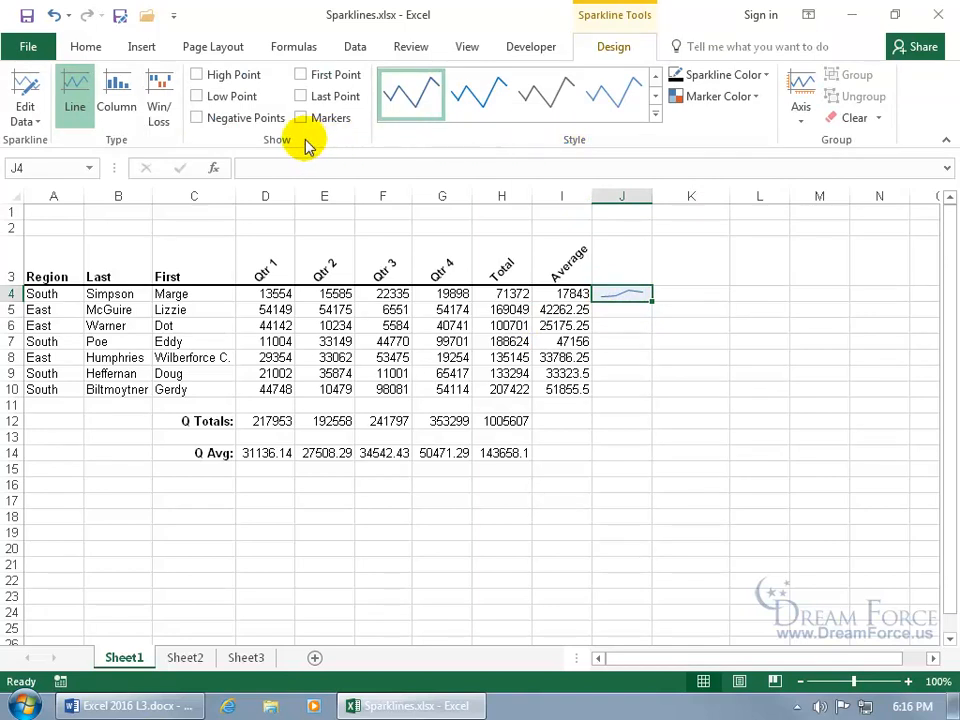
- Turn on Markers for the J4 sparkline
left_click(300, 118)
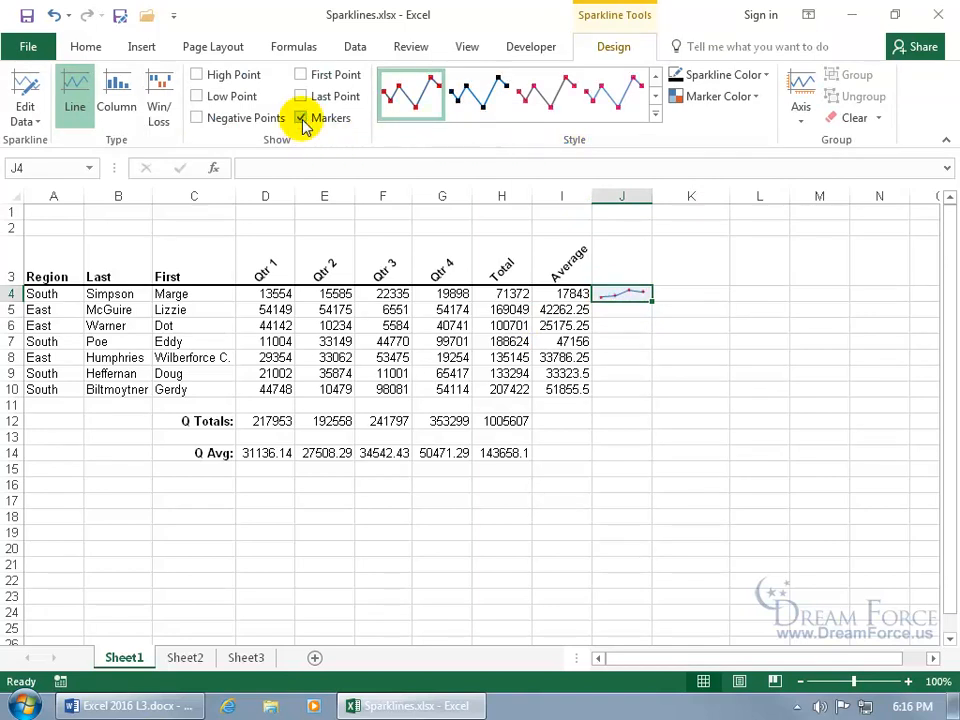
left_click(301, 118)
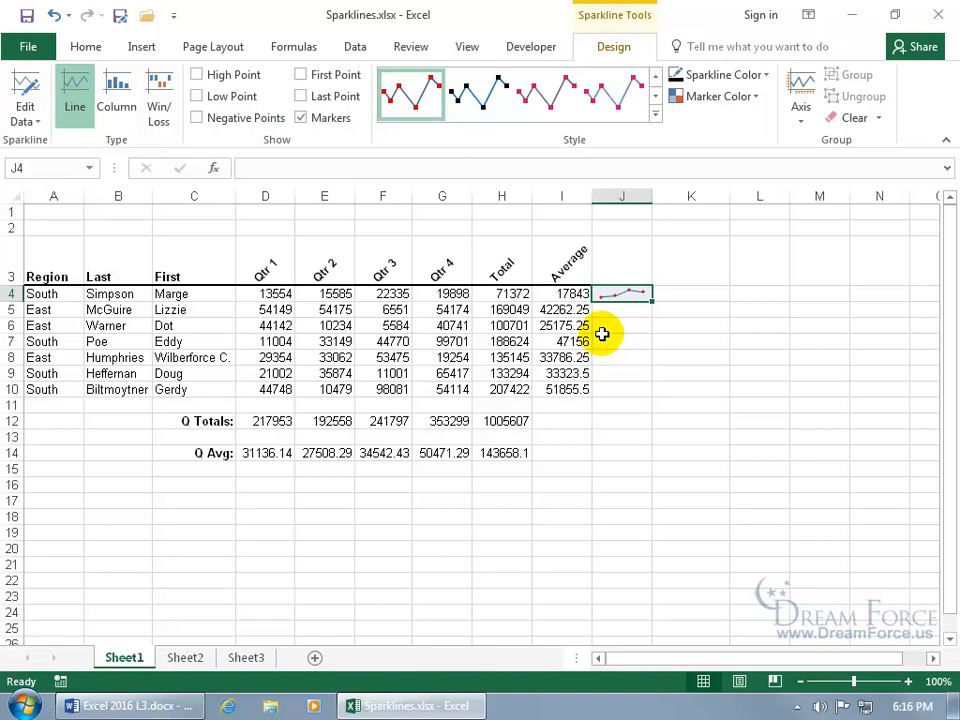
mouse_move(604, 320)
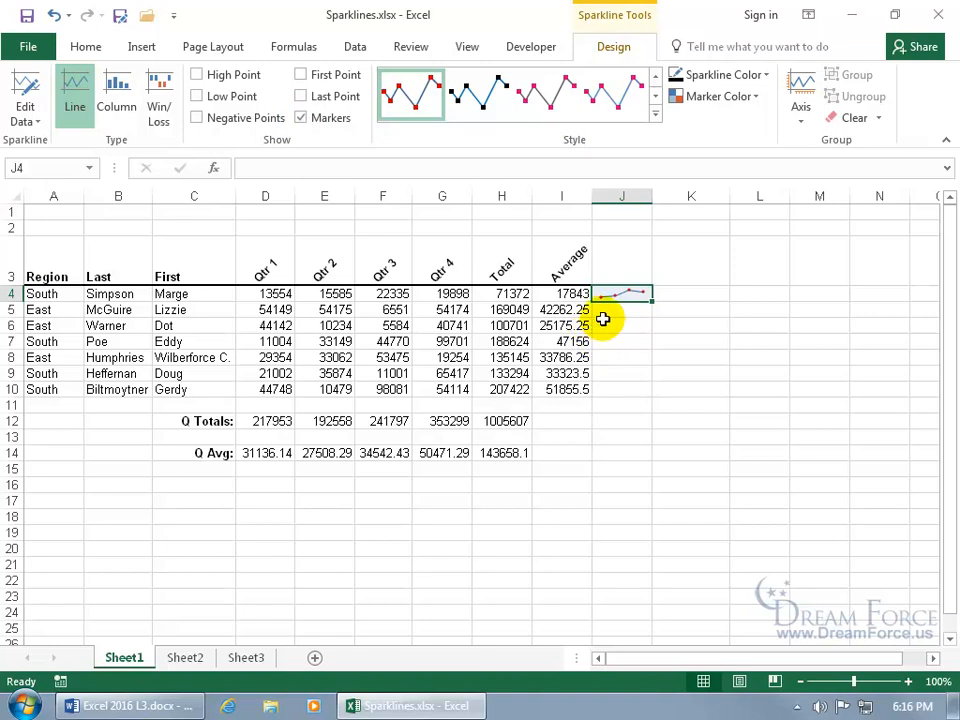
mouse_move(619, 317)
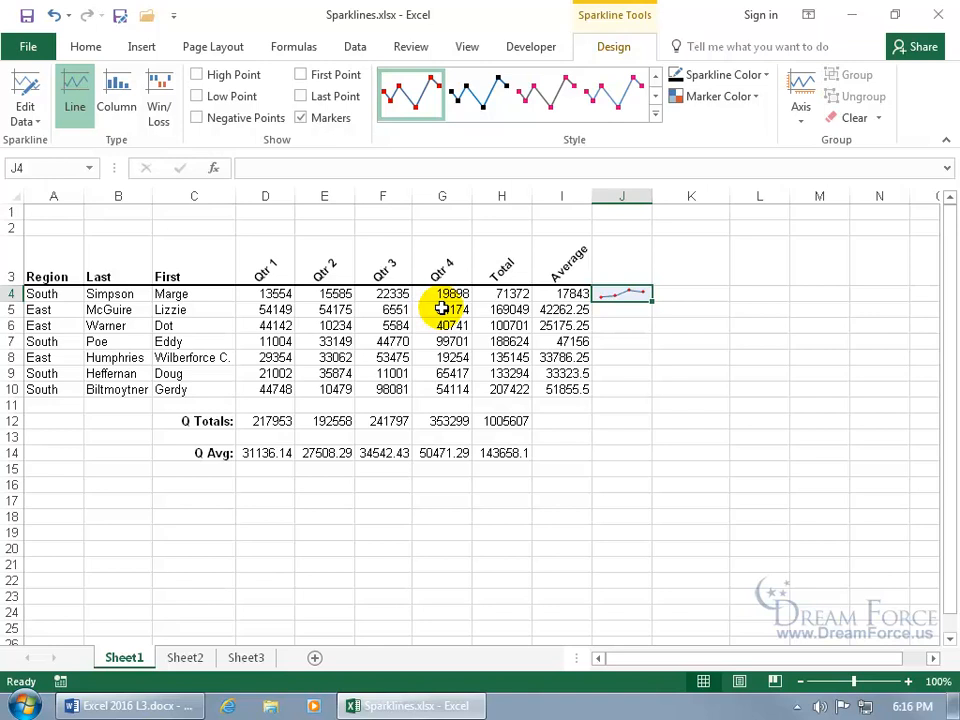
mouse_move(619, 314)
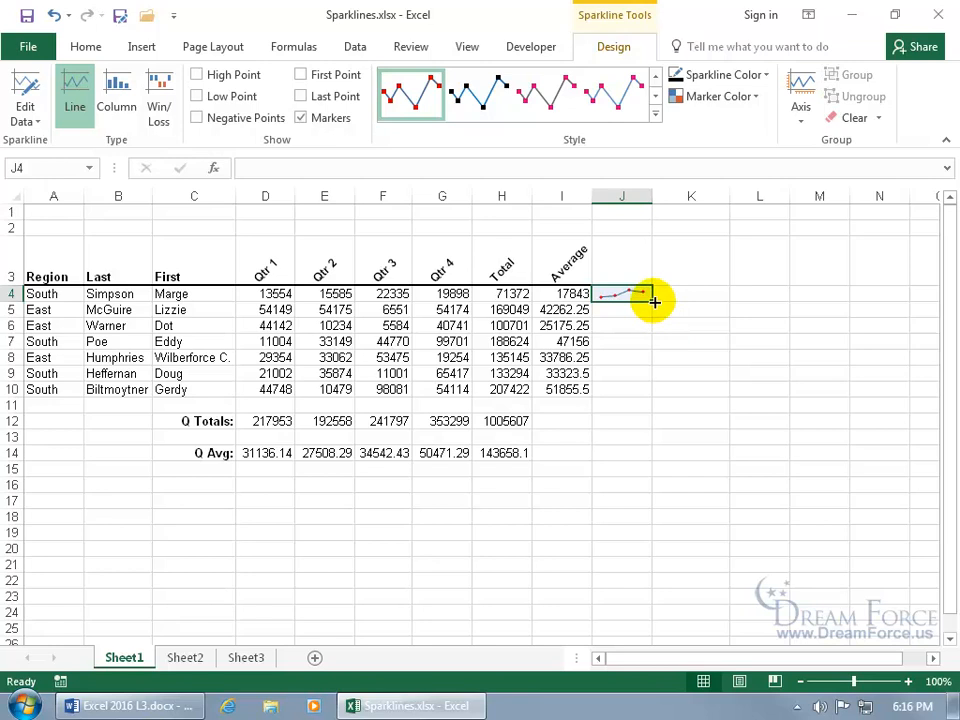
- Fill the sparkline down to J10, turn Markers off and High Point on
left_click_drag(653, 301, 653, 400)
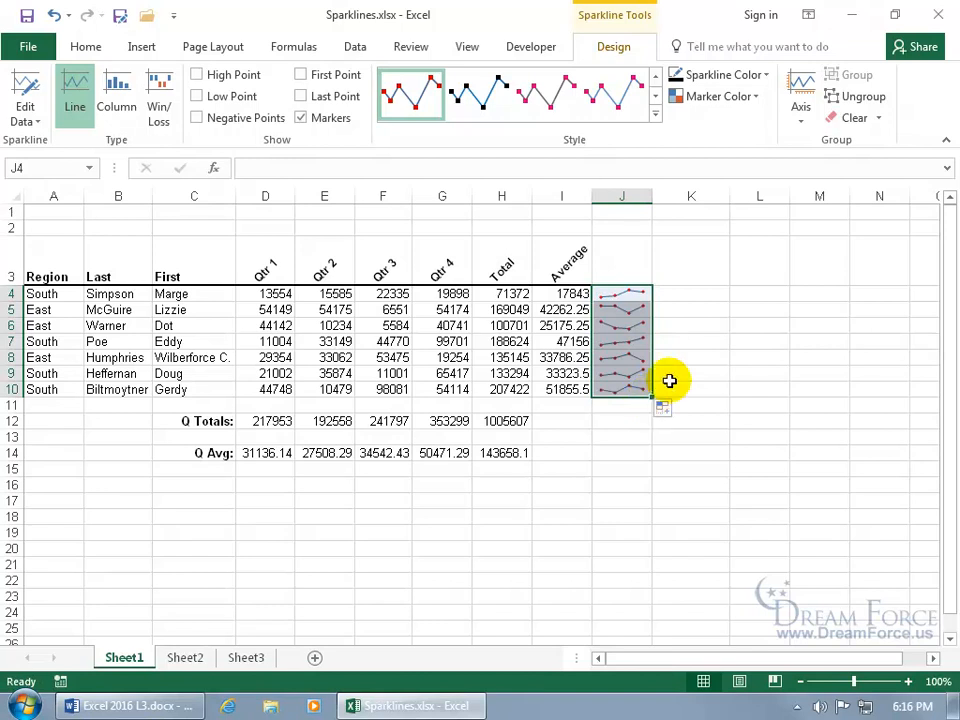
left_click(301, 118)
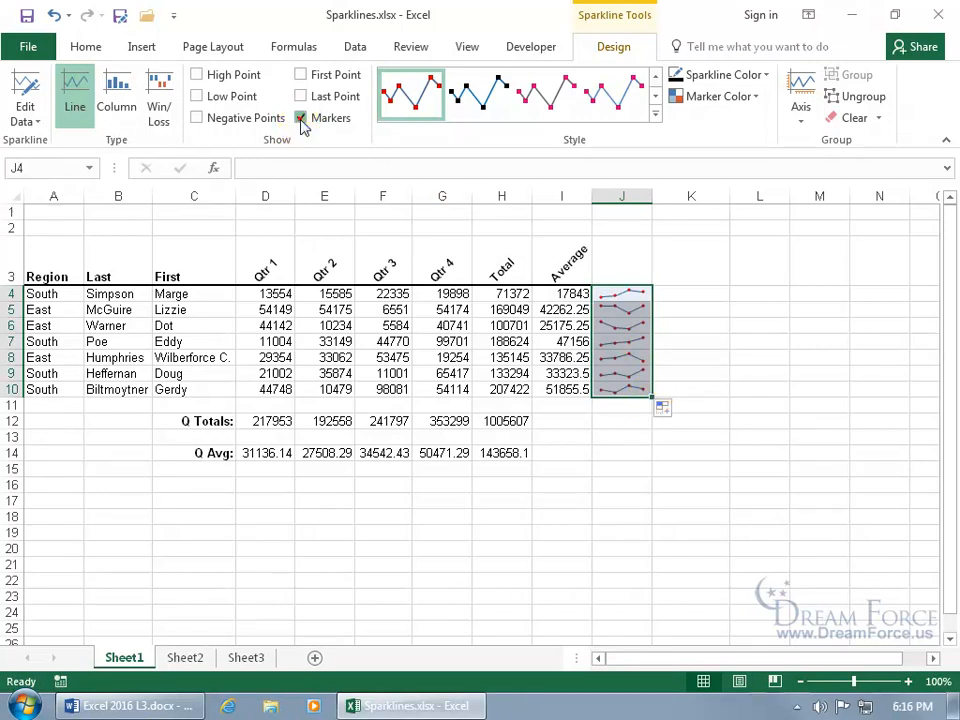
left_click(301, 118)
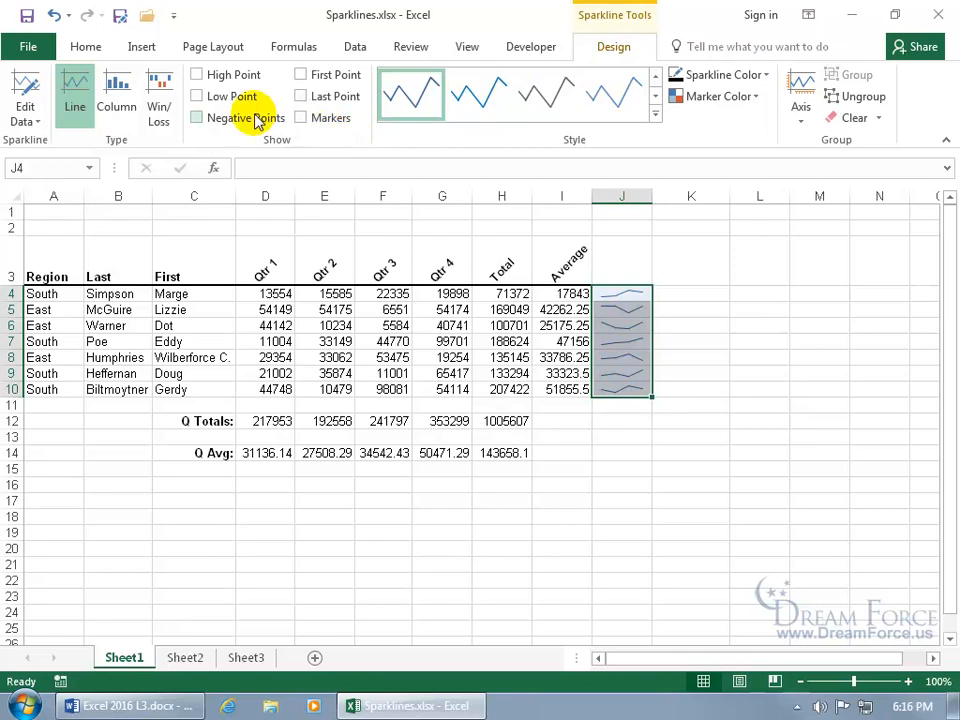
left_click(197, 74)
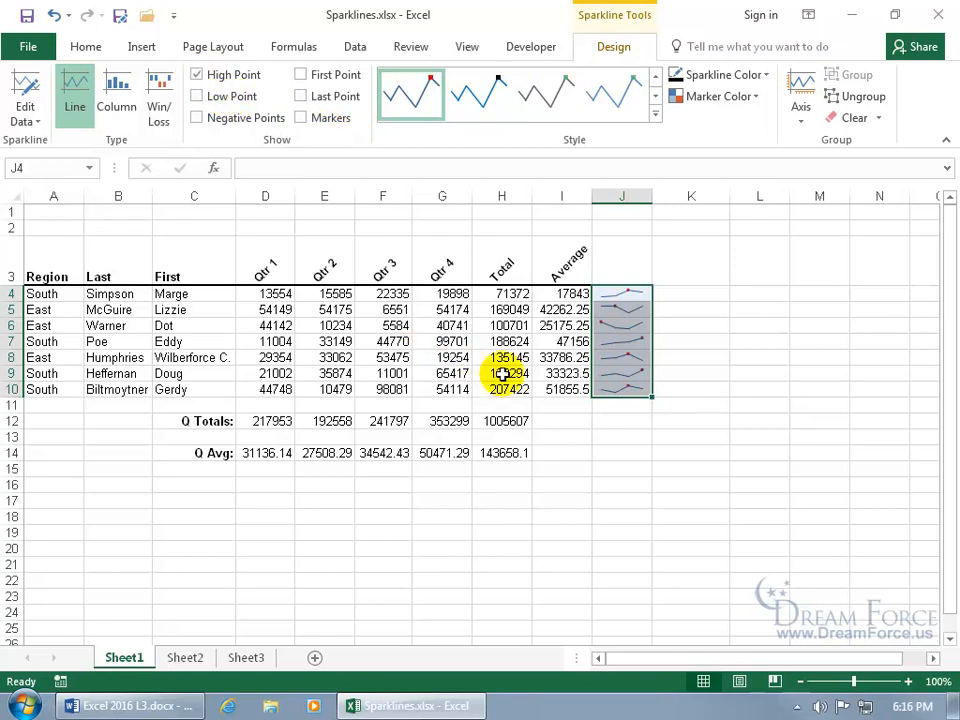
mouse_move(634, 300)
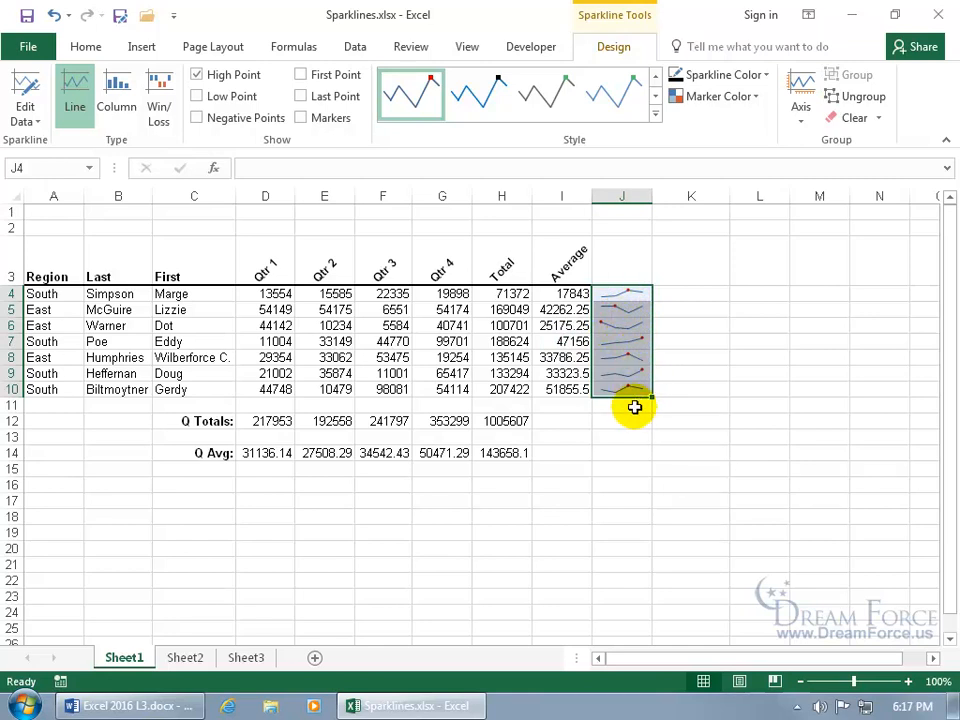
mouse_move(625, 371)
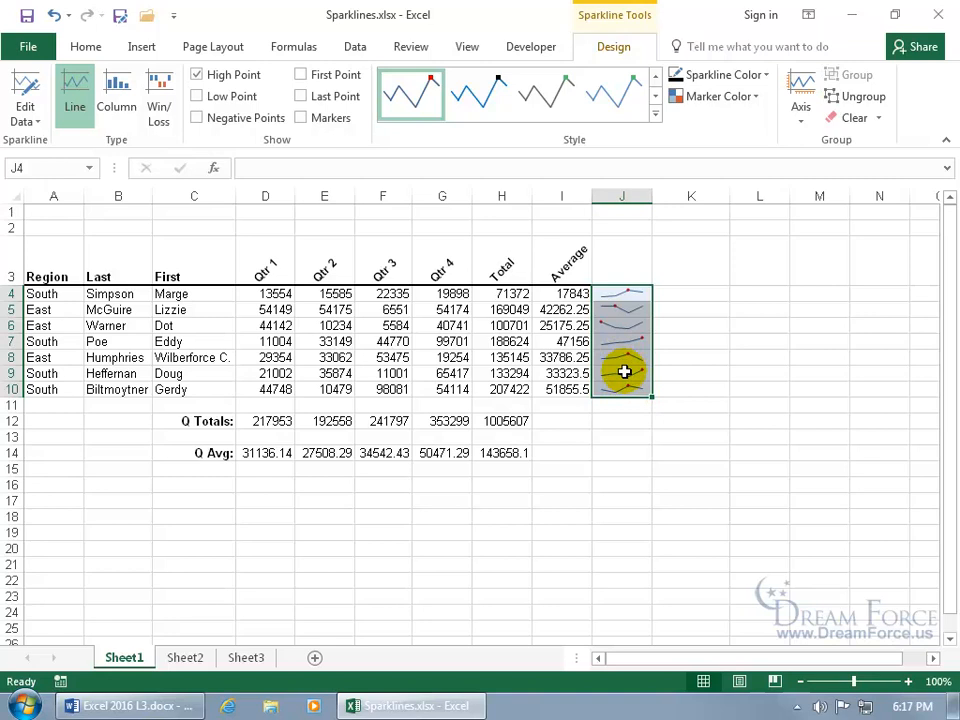
- Swap High Point for Negative Points and enter -20000 as E4's Qtr 2 value
left_click(198, 74)
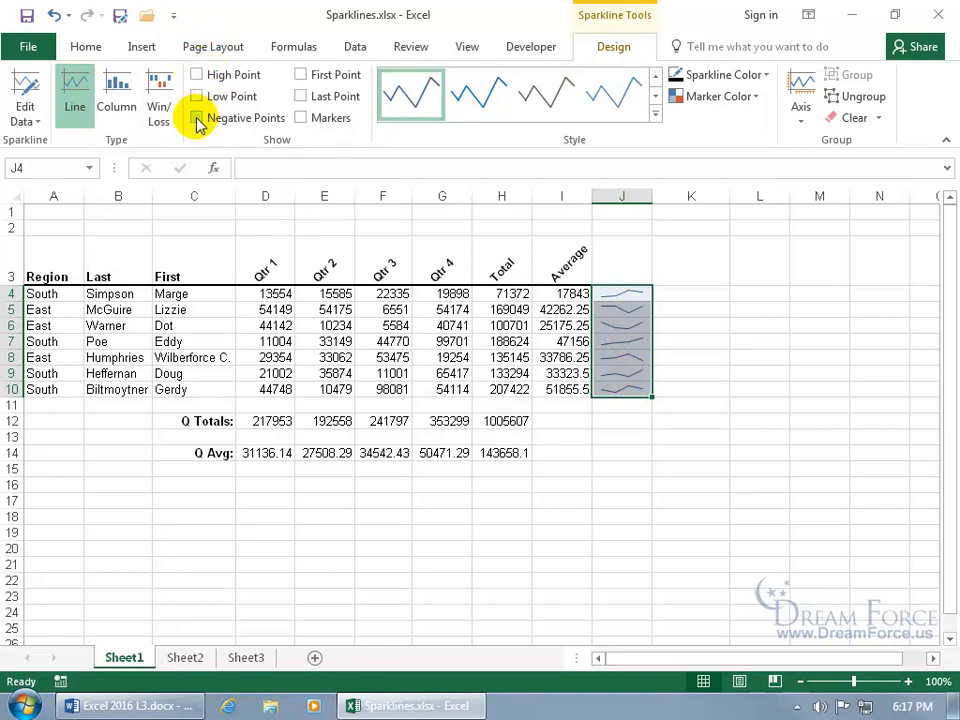
left_click(197, 117)
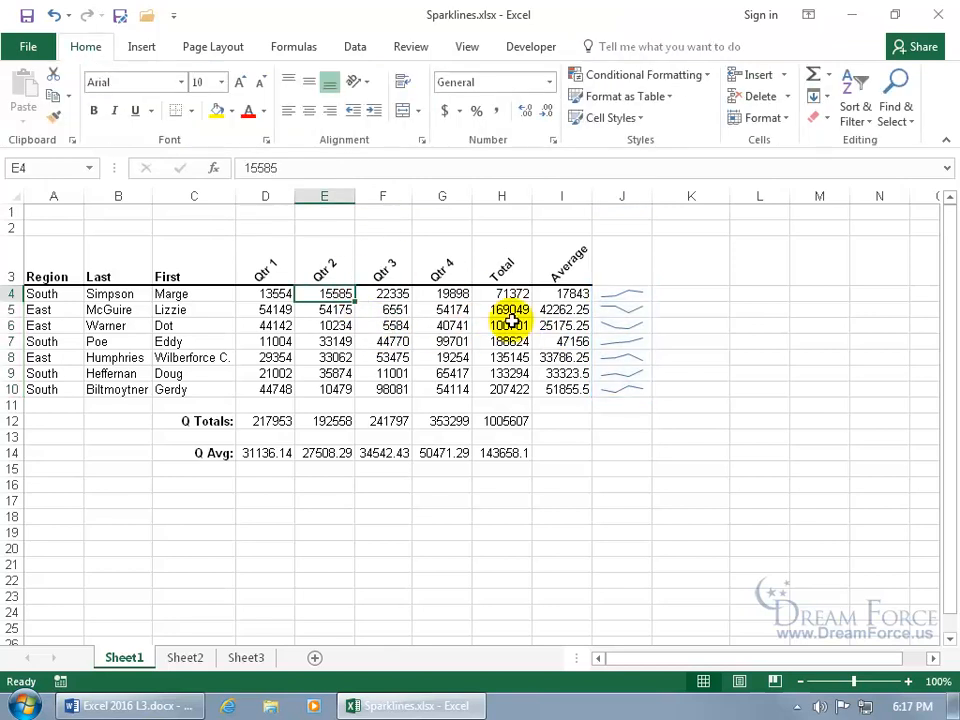
type("-2000")
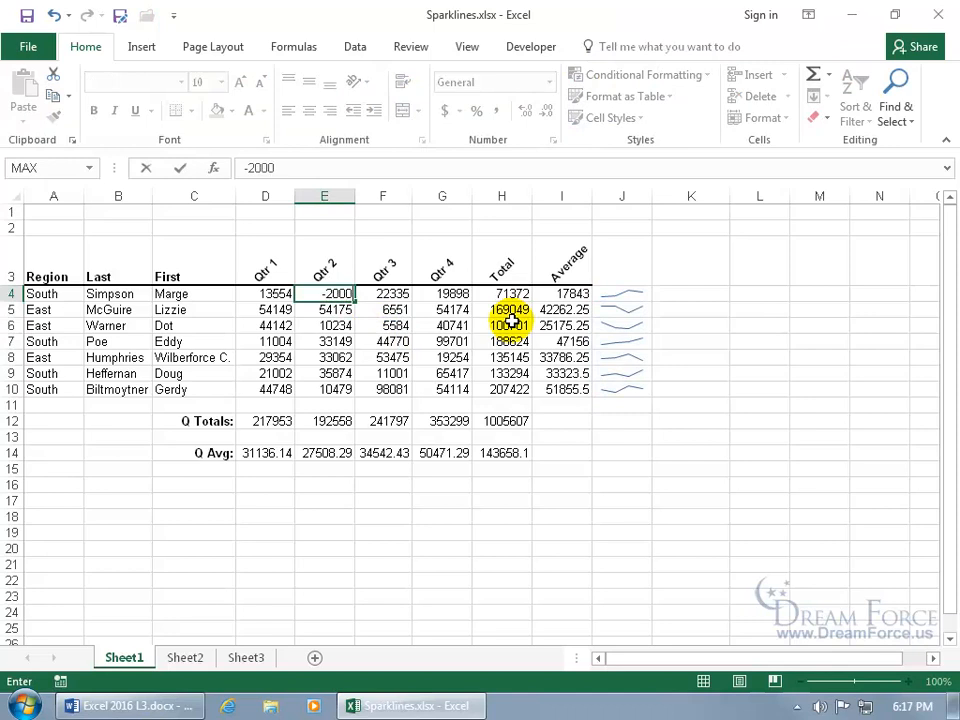
type("0")
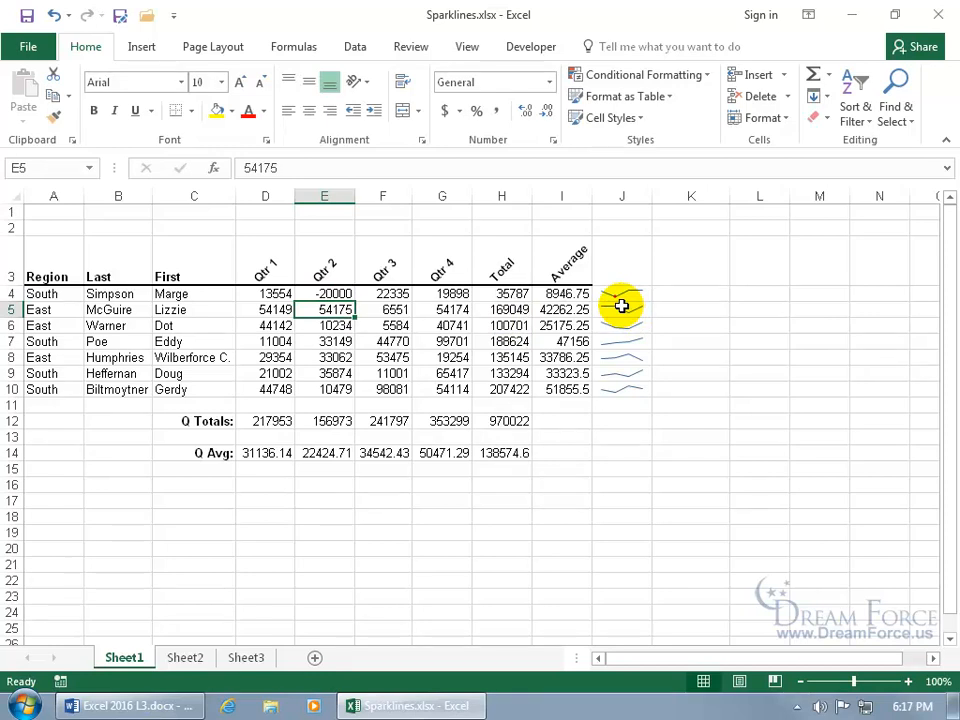
- Switch the J4:J10 sparklines to the Column type
left_click(622, 293)
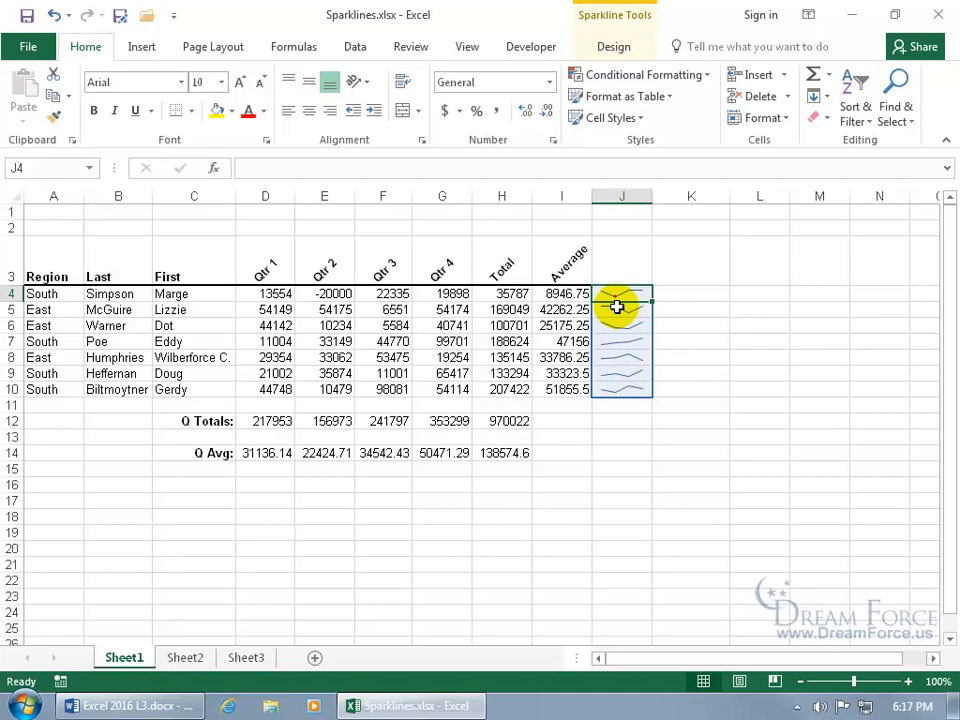
left_click(613, 46)
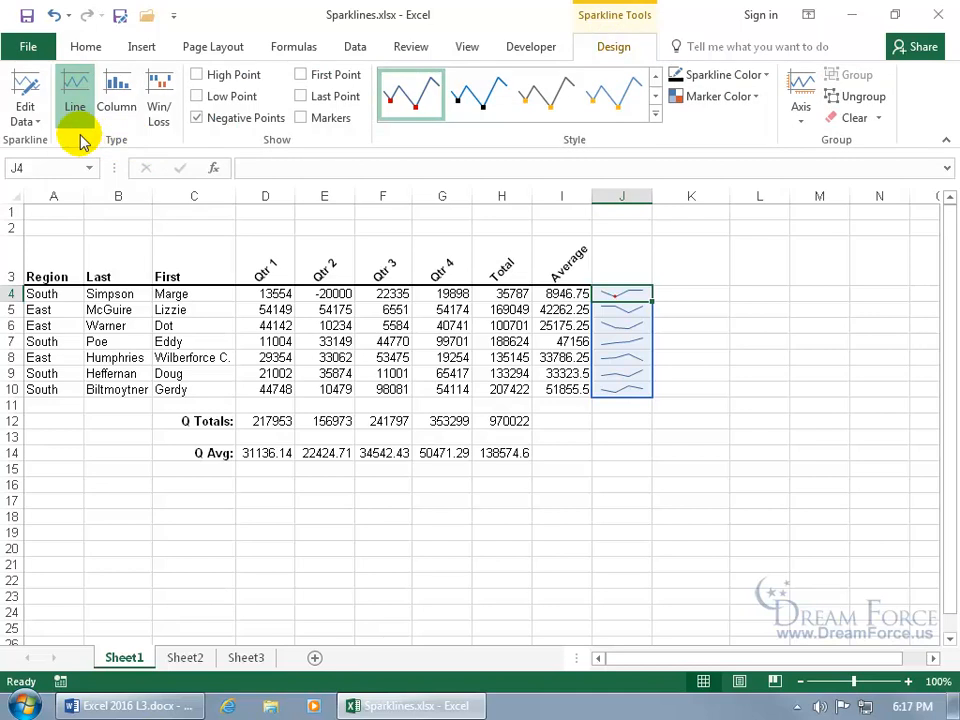
left_click(116, 95)
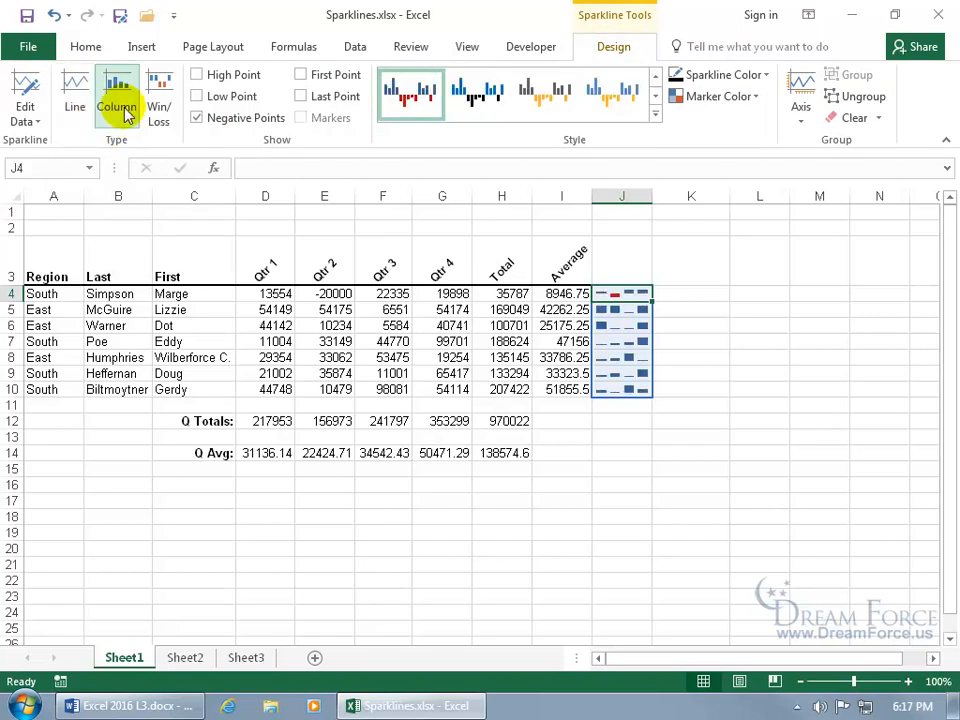
mouse_move(555, 145)
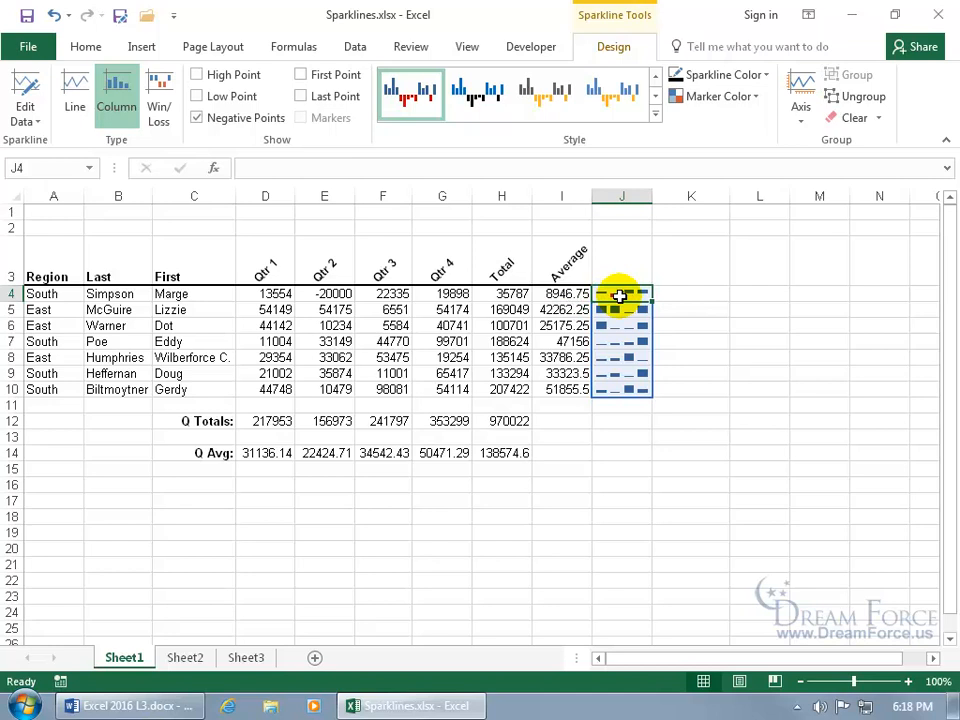
mouse_move(657, 294)
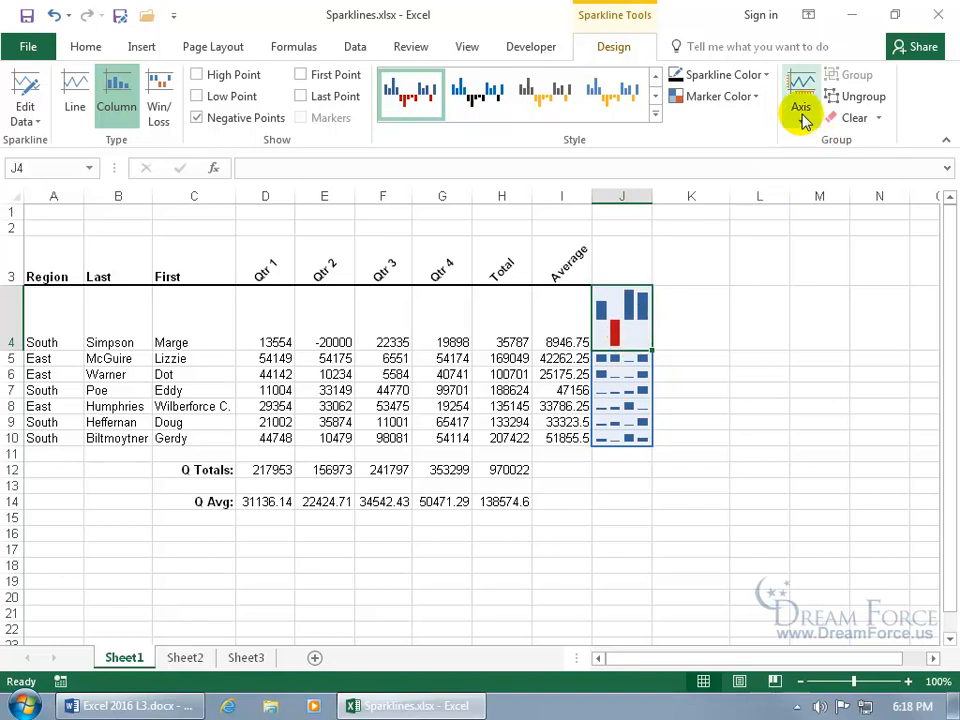
- Show the sparklines' horizontal axis and switch them to Win/Loss type
left_click(800, 103)
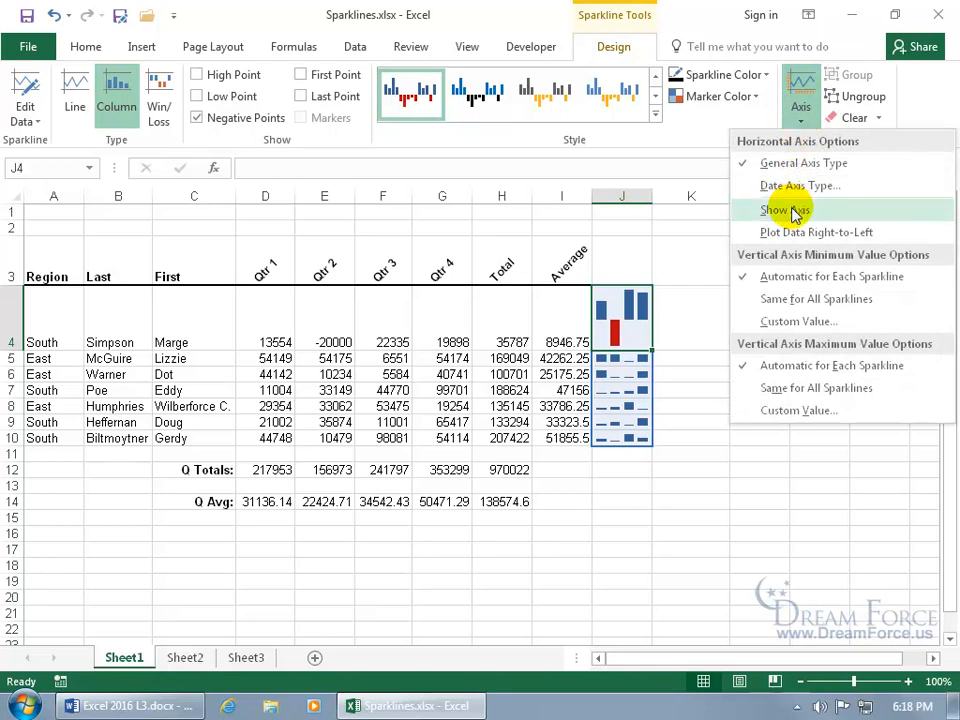
left_click(784, 210)
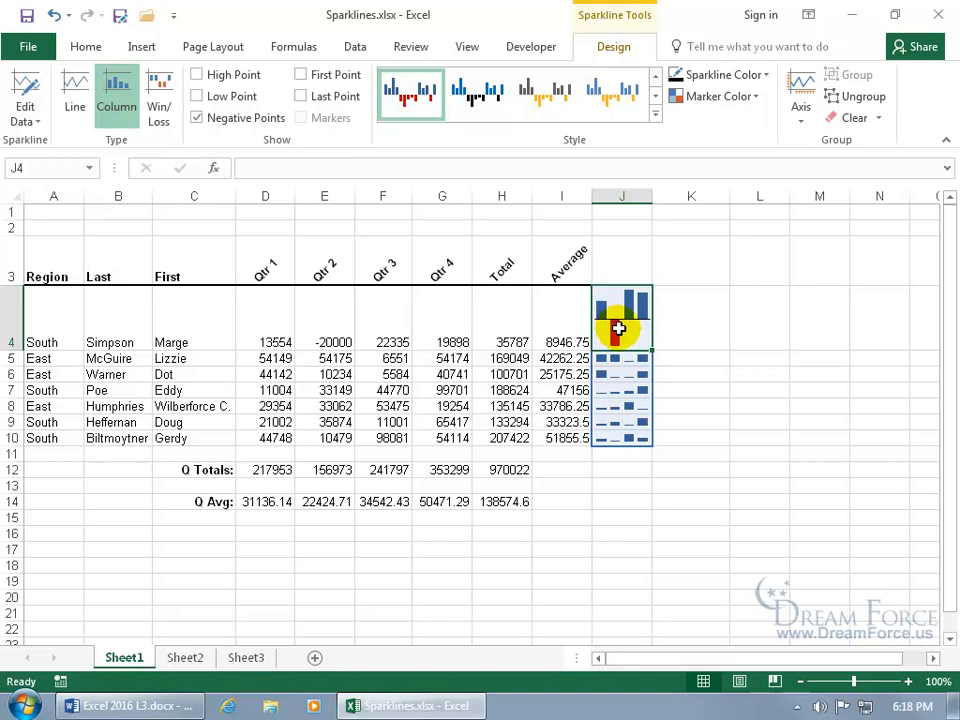
left_click(158, 95)
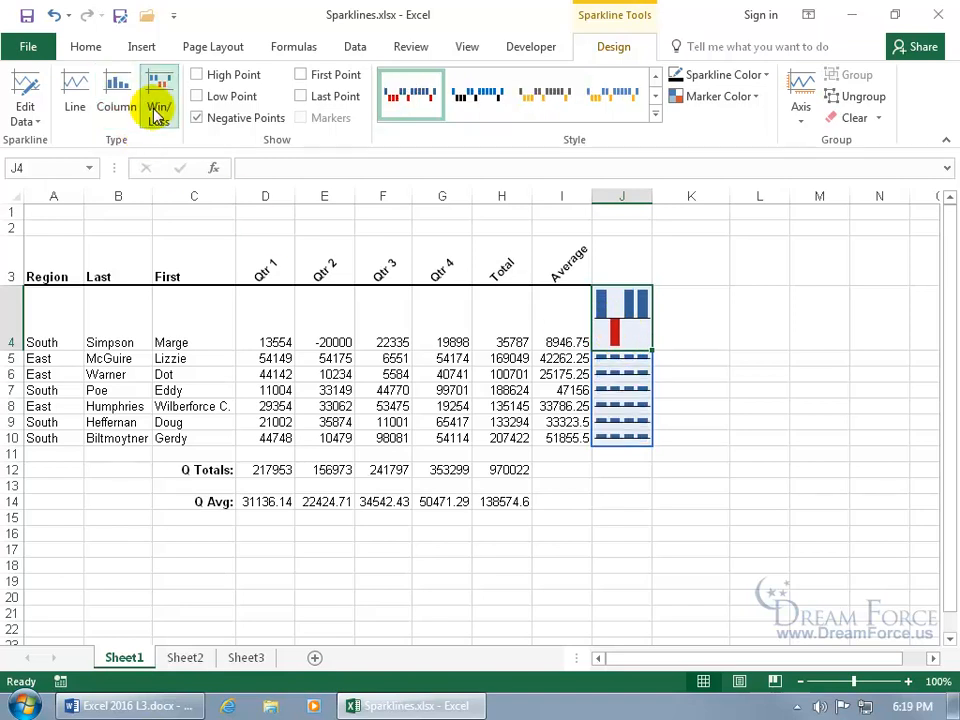
left_click(159, 95)
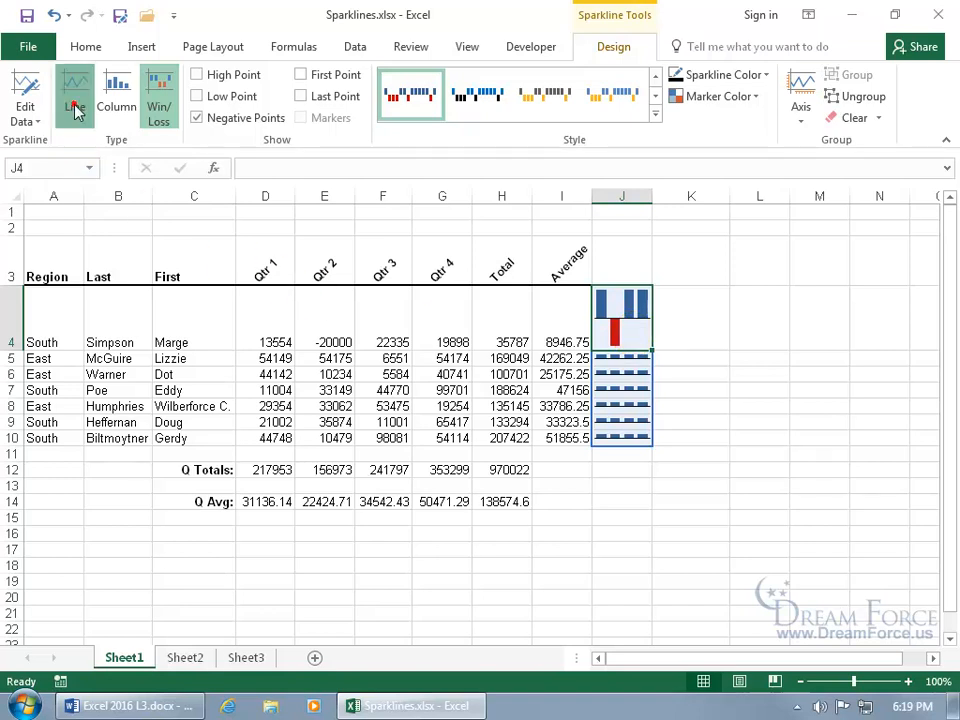
- Switch the sparklines back to Line, hide the horizontal axis, and show markers
left_click(74, 95)
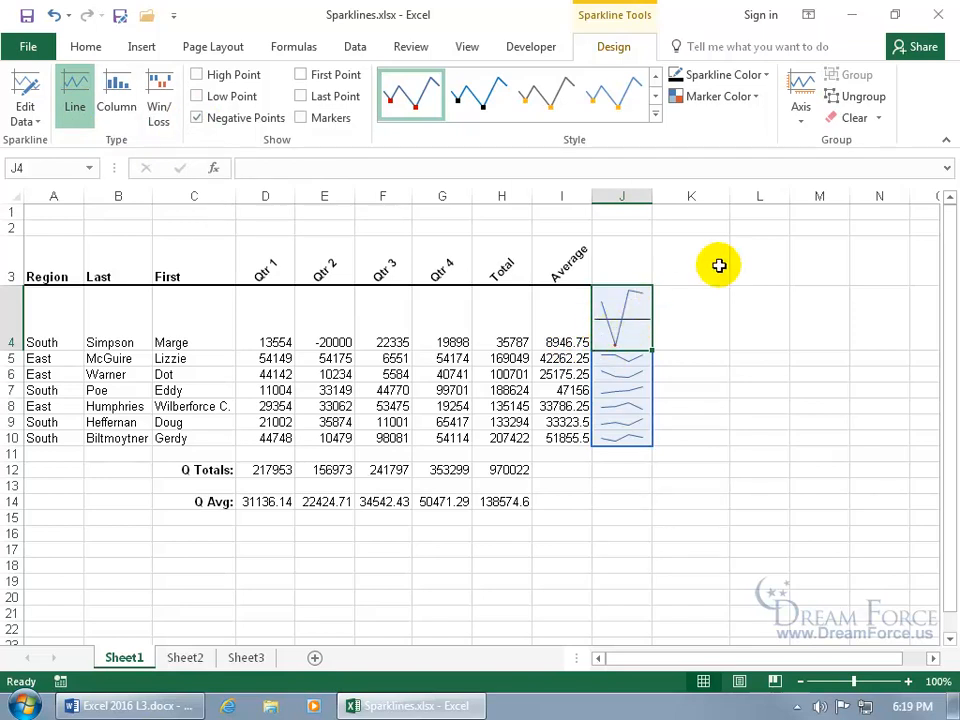
left_click(800, 95)
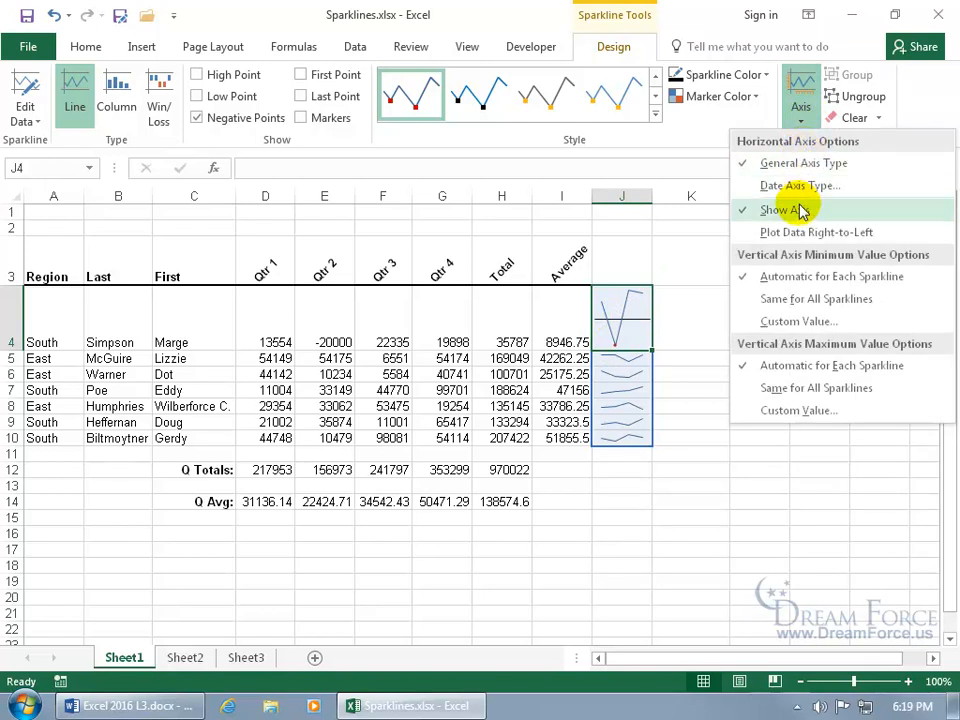
left_click(790, 210)
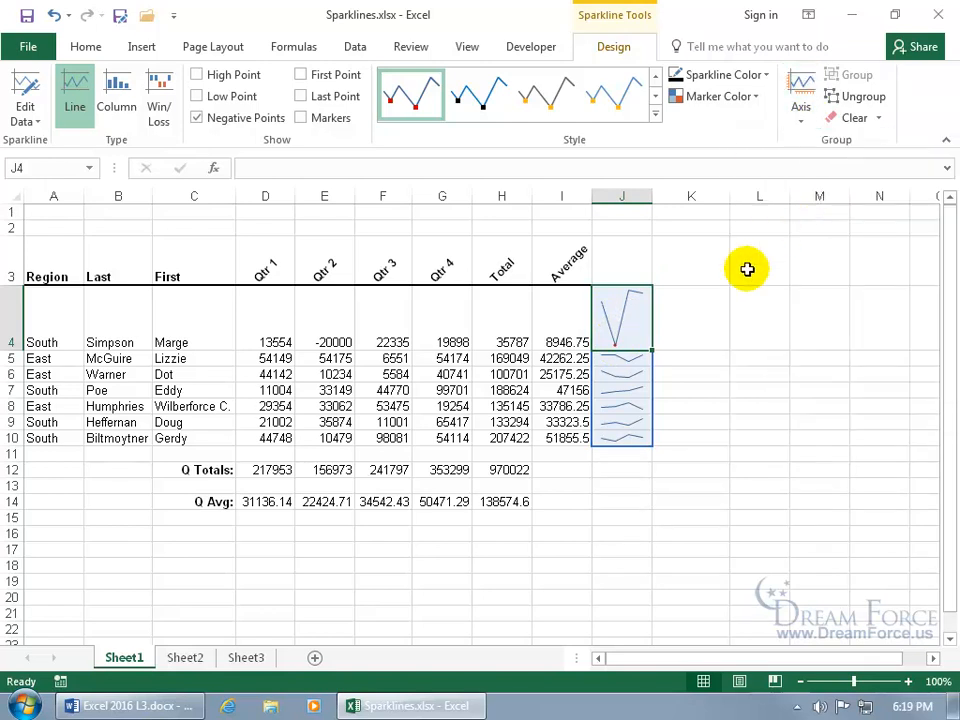
mouse_move(633, 323)
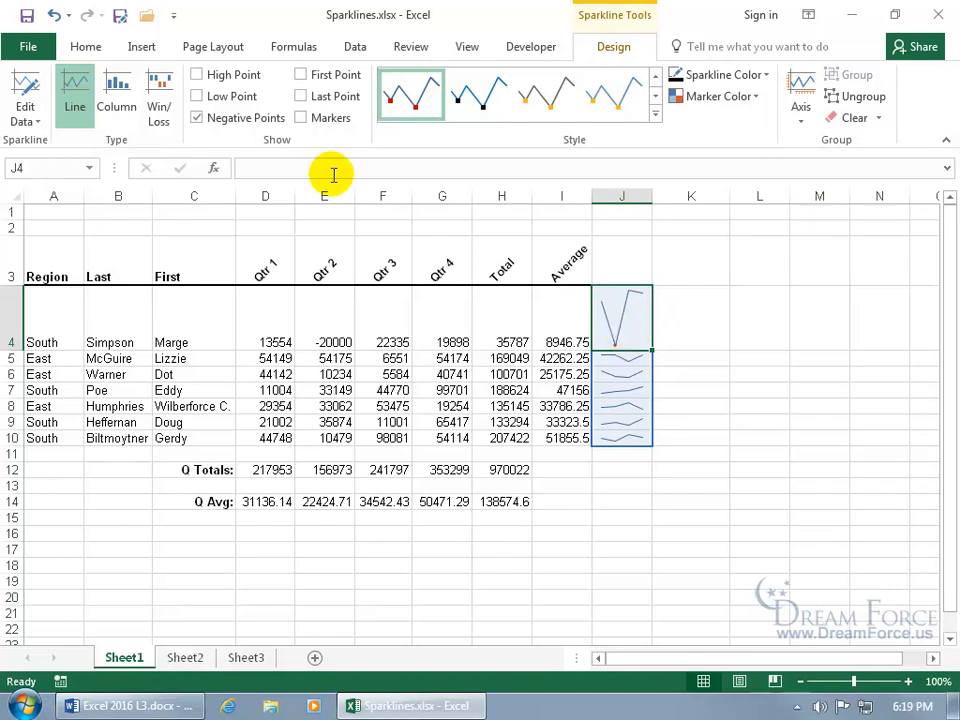
left_click(300, 117)
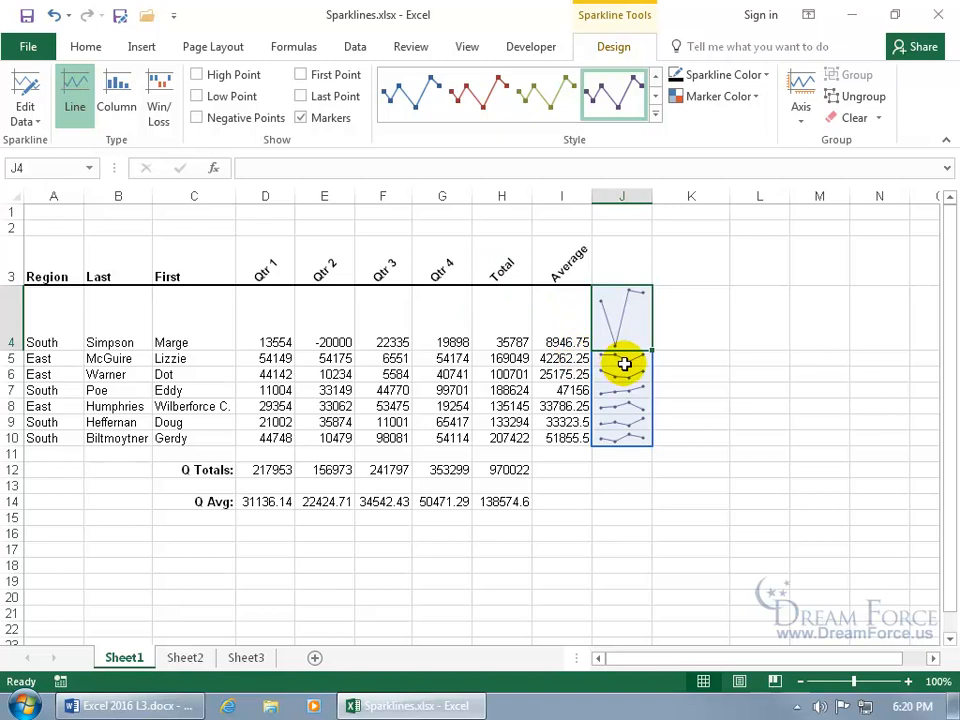
- Ungroup the J5 sparkline from column J's group and check the remaining group
left_click(622, 358)
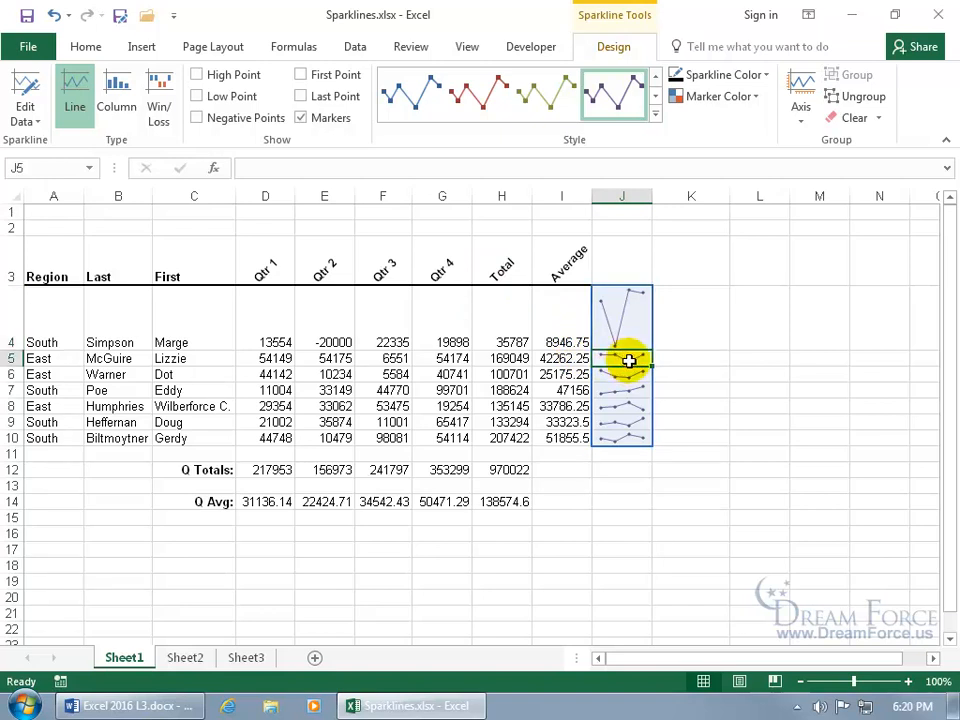
right_click(628, 358)
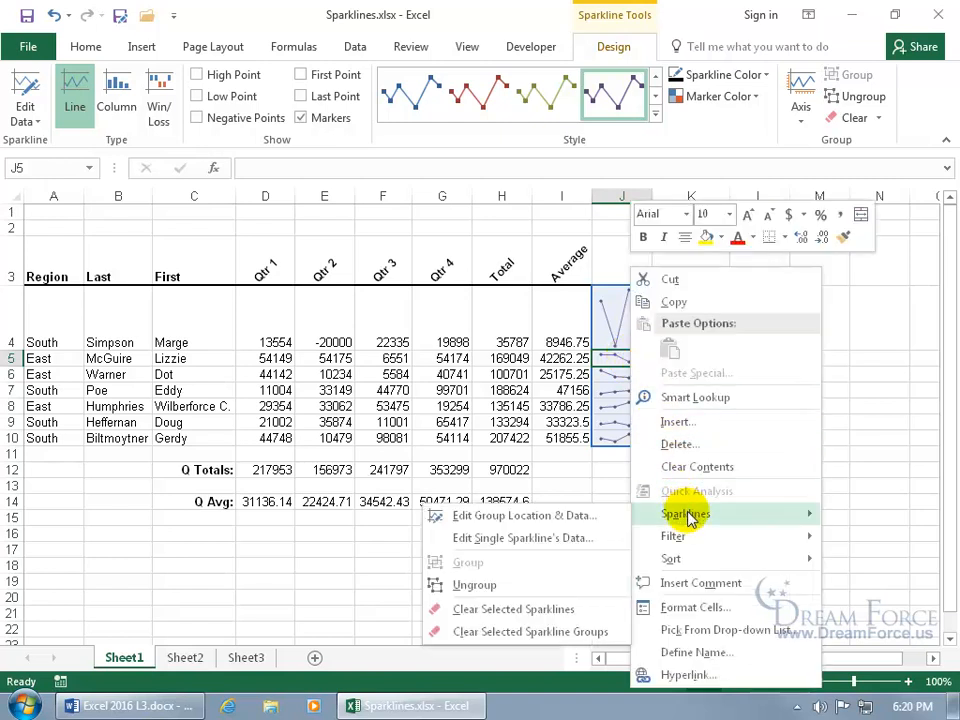
mouse_move(518, 588)
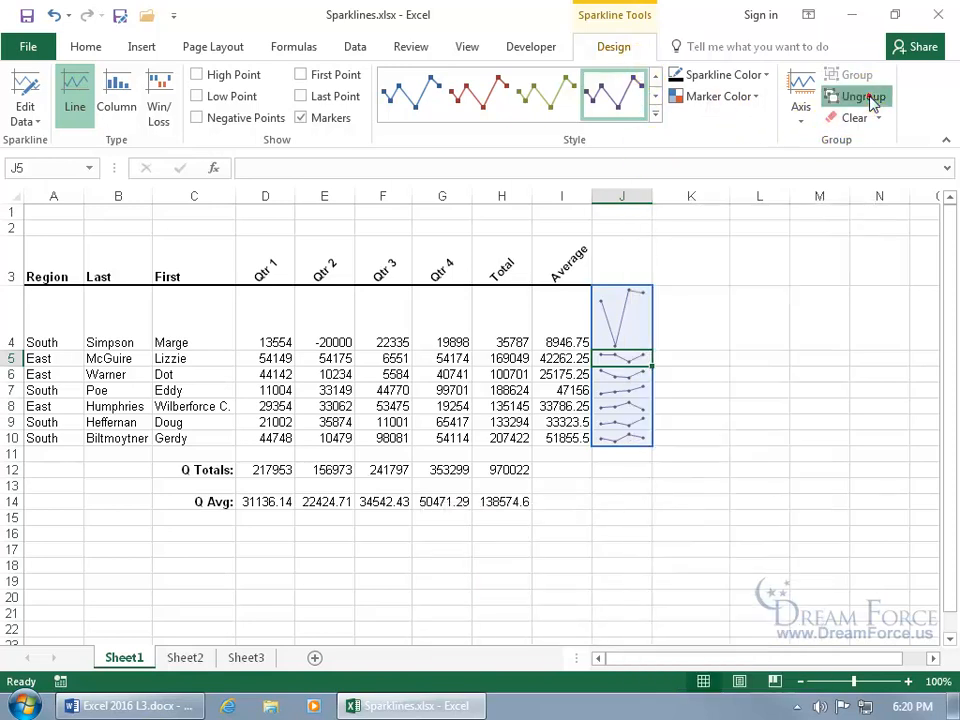
left_click(862, 96)
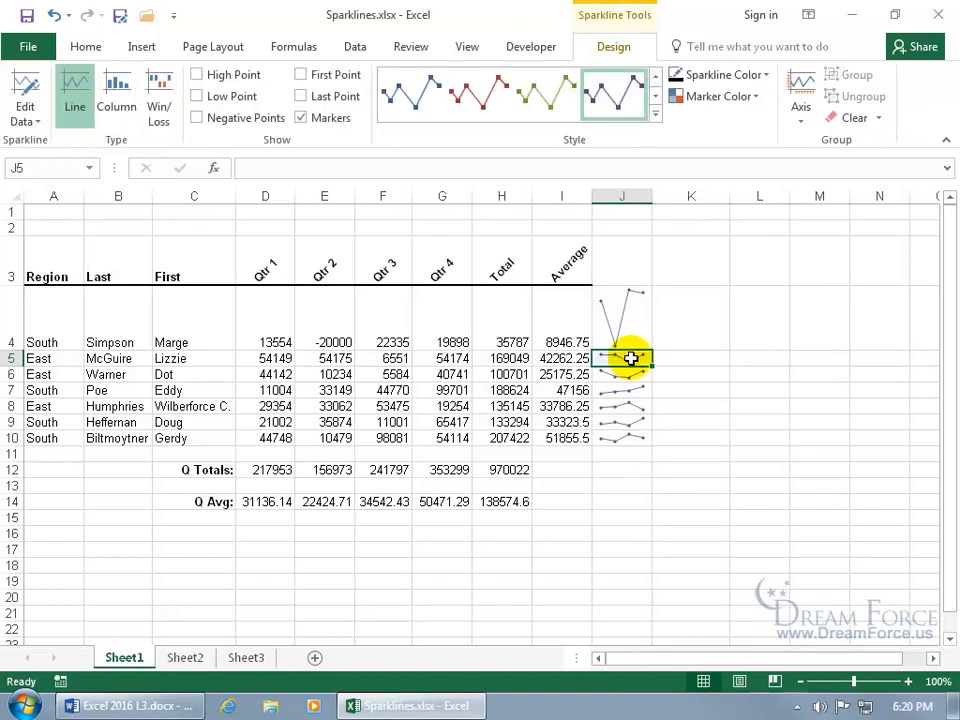
left_click(621, 322)
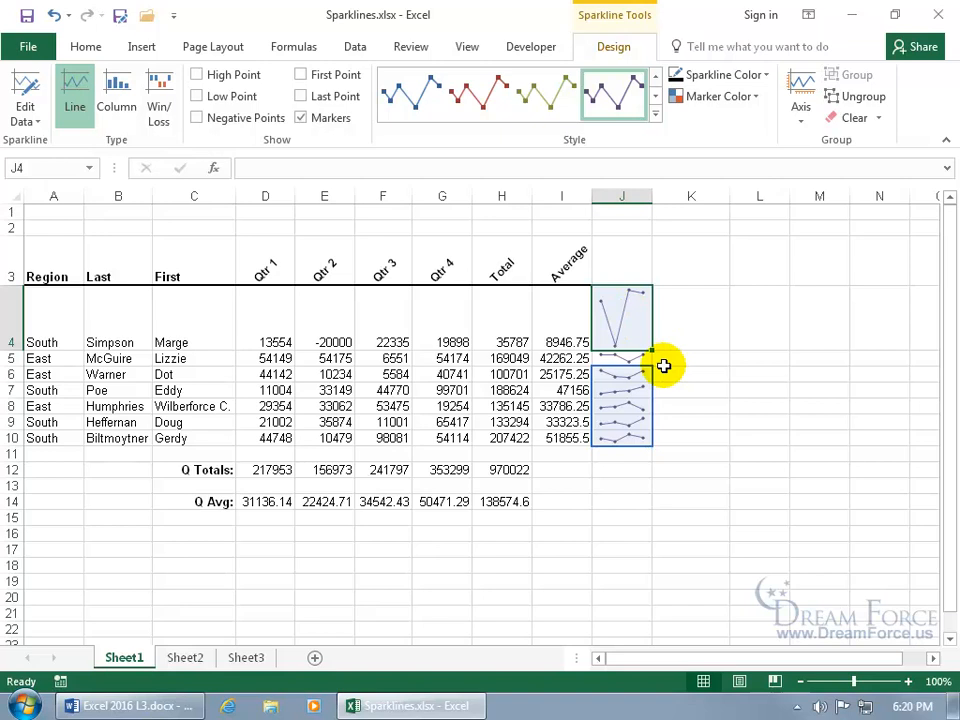
left_click(622, 358)
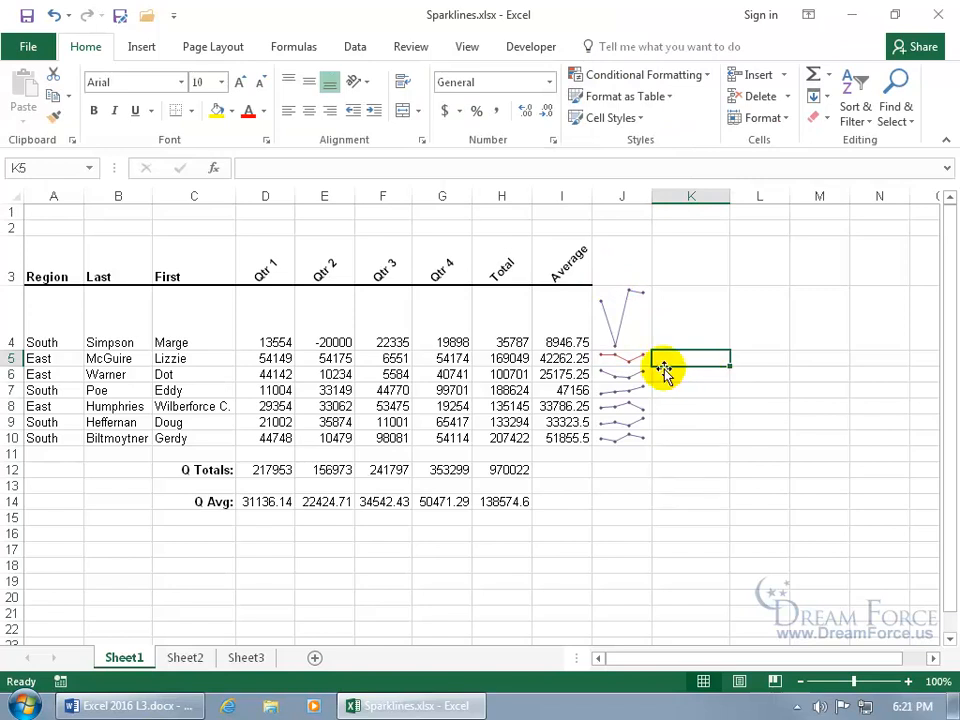
- Change only J5's sparkline source to the Warner row range D6:G6
left_click(622, 358)
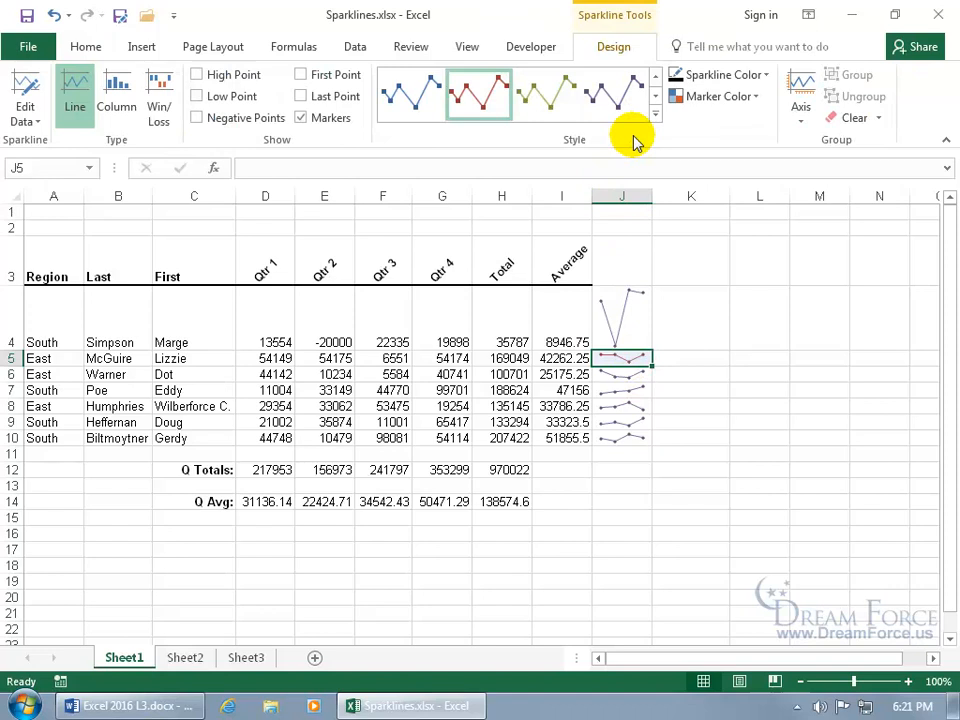
mouse_move(40, 147)
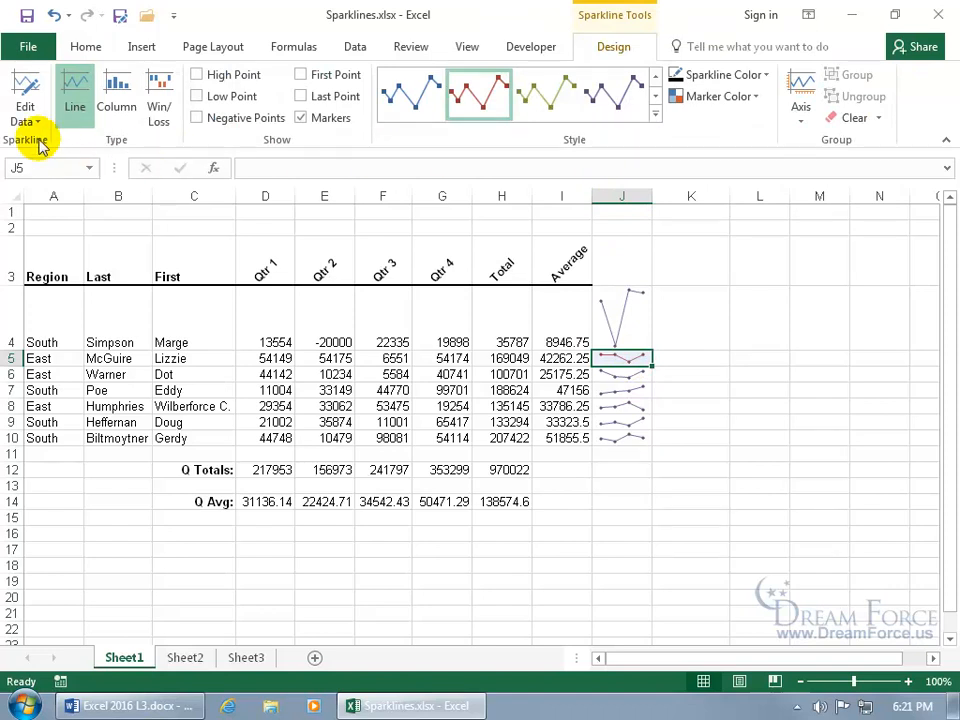
left_click(25, 95)
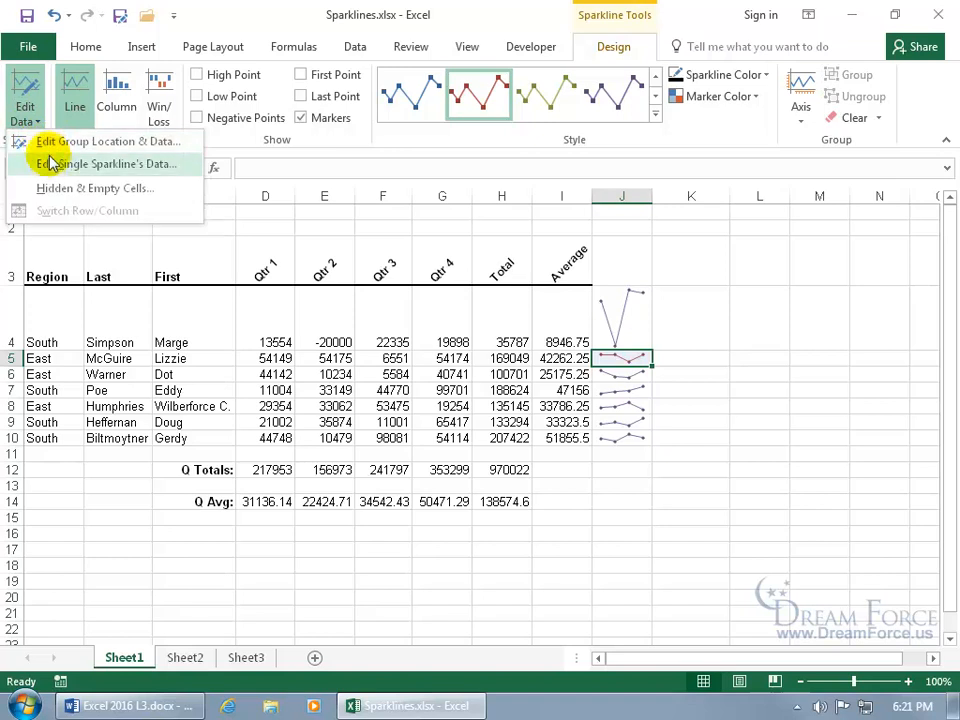
left_click(100, 163)
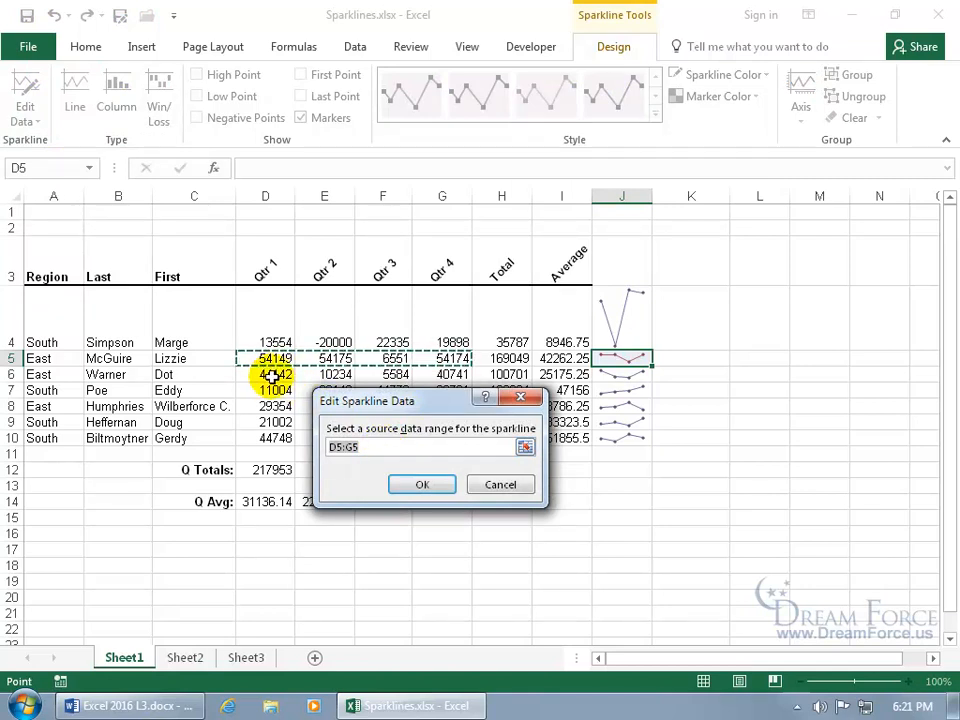
left_click(275, 374)
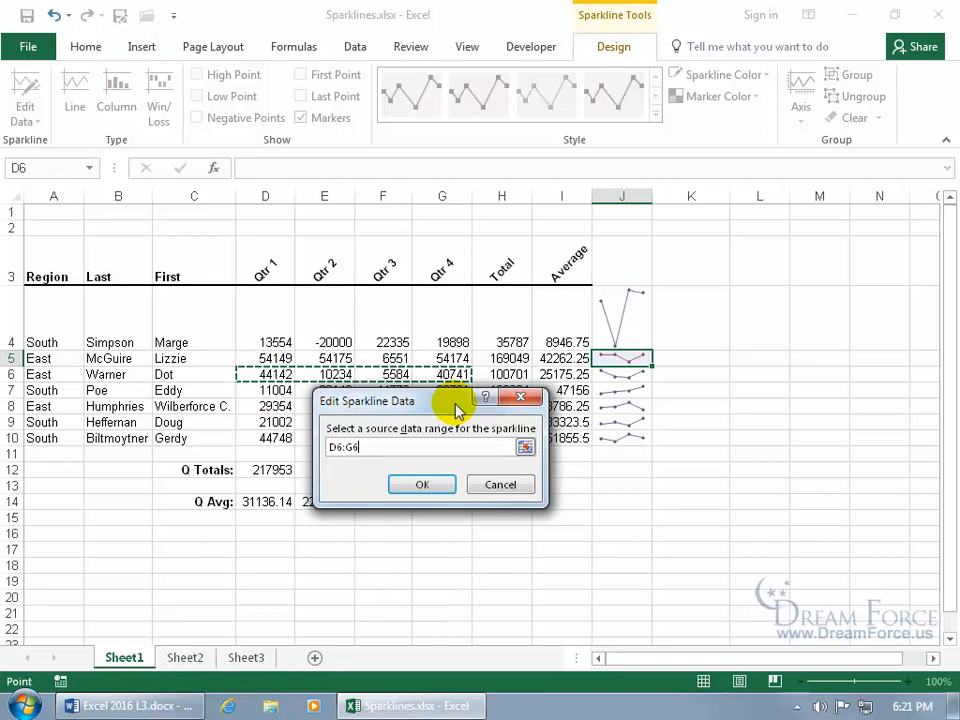
left_click(421, 484)
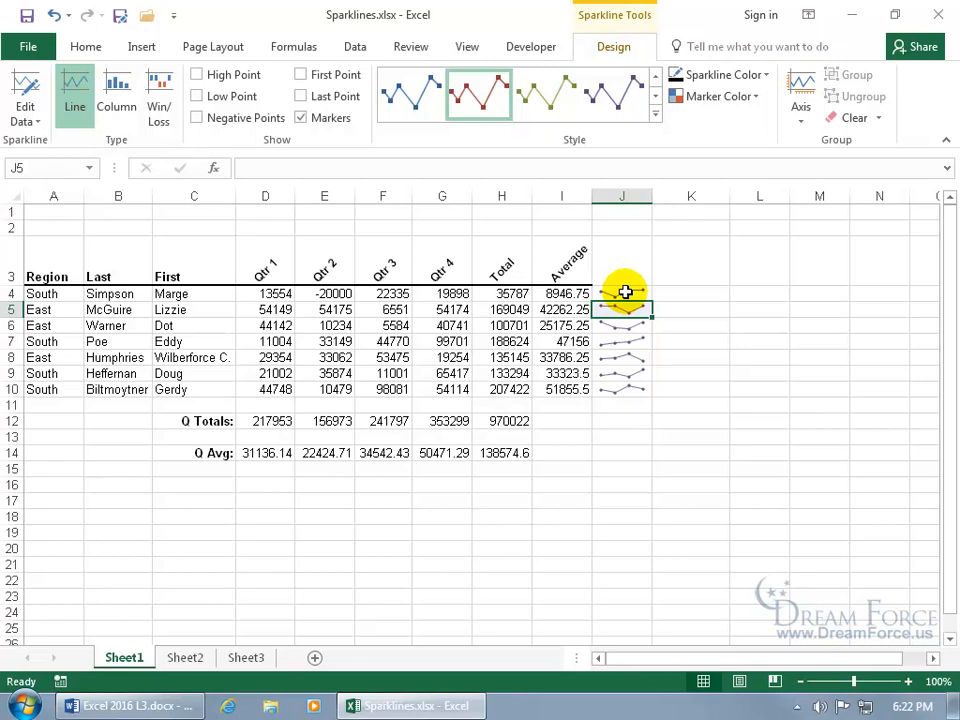
- Clear all sparklines in J4:J10 with Clear Selected Sparklines
left_click_drag(622, 293, 622, 357)
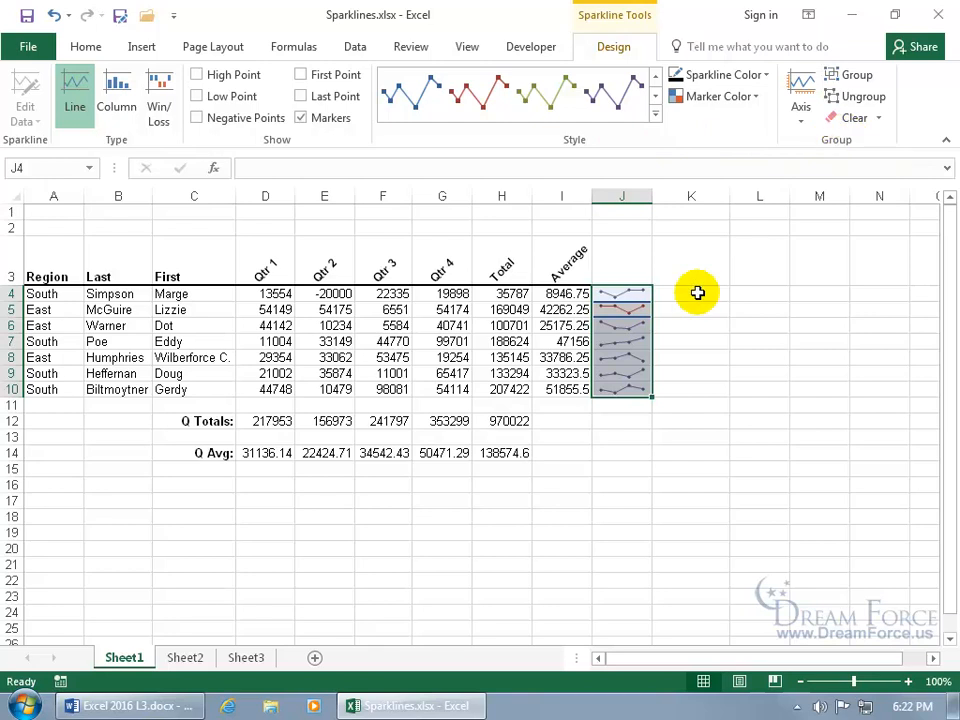
right_click(697, 293)
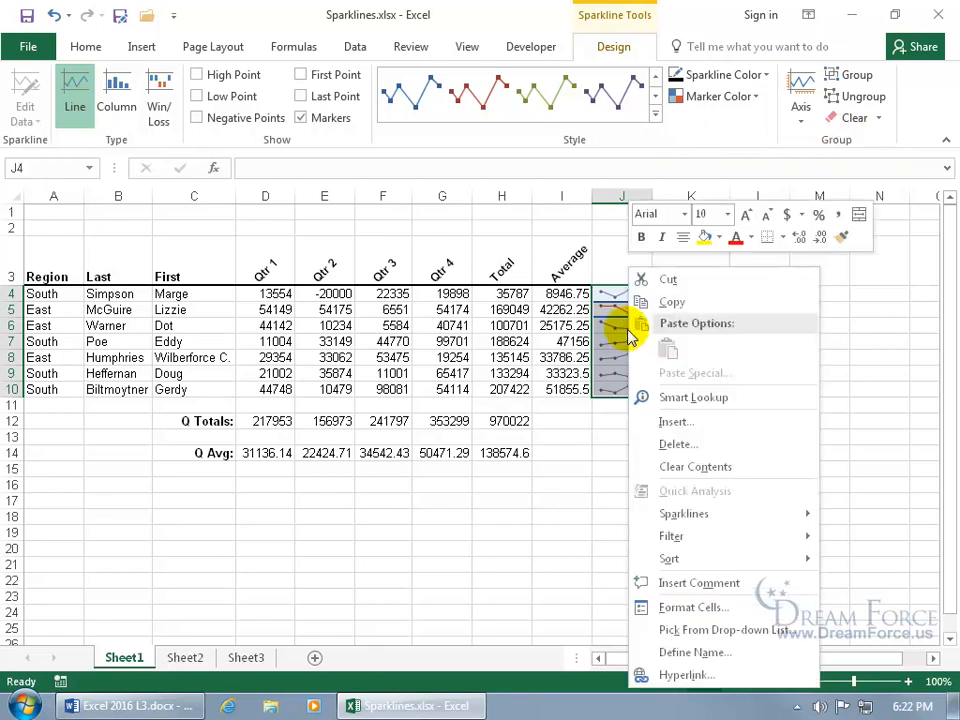
mouse_move(684, 513)
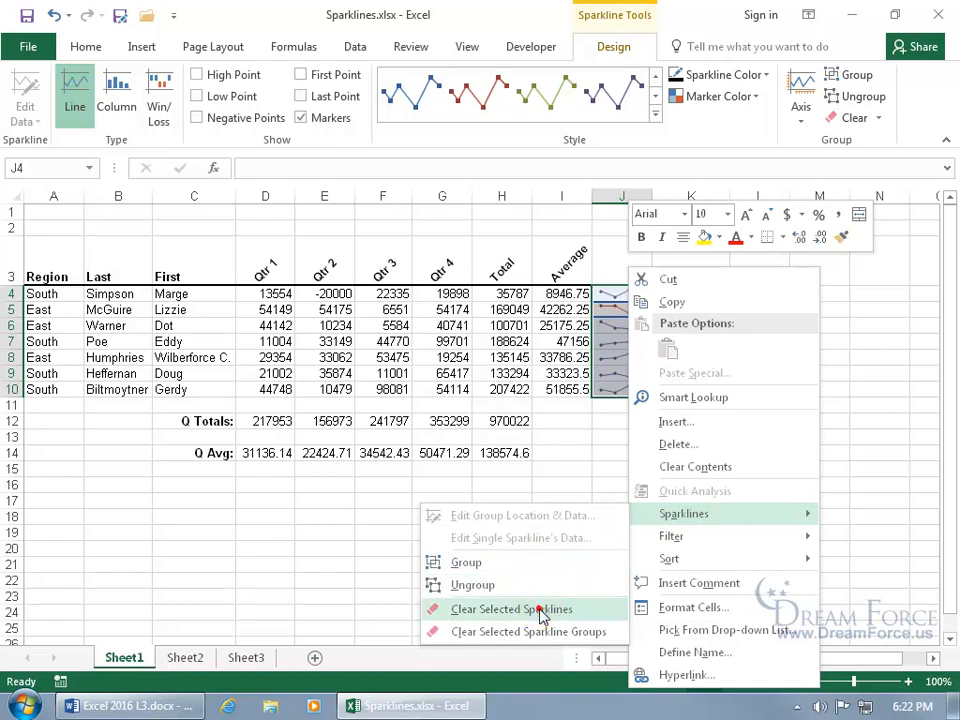
left_click(512, 609)
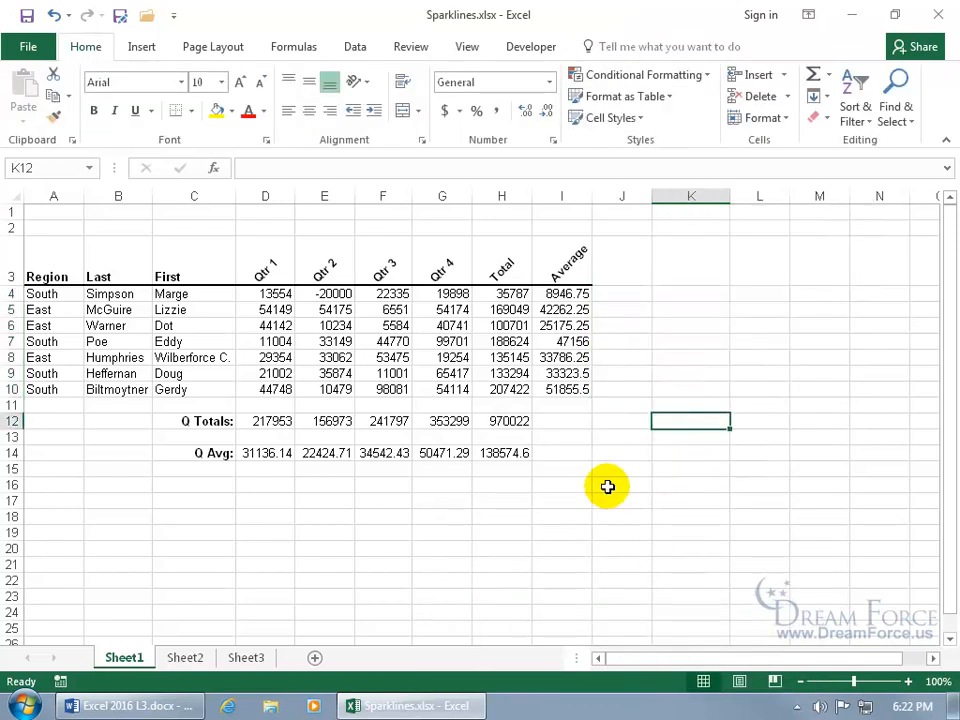